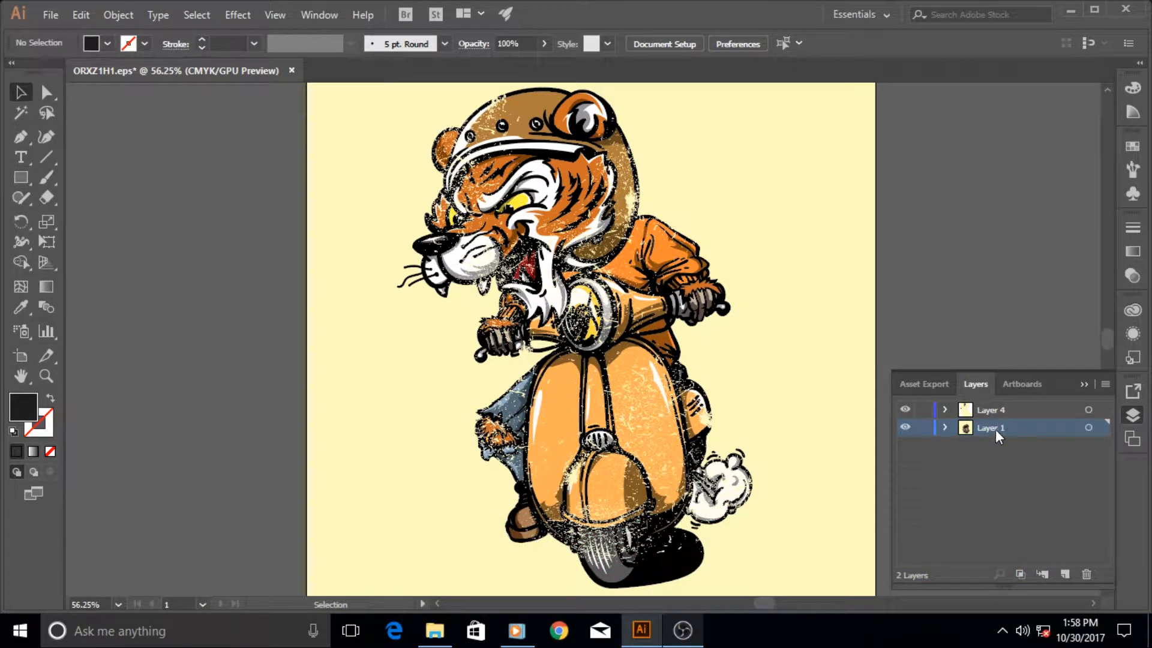
{"action": "mouse_move", "coordinate": [705, 376]}
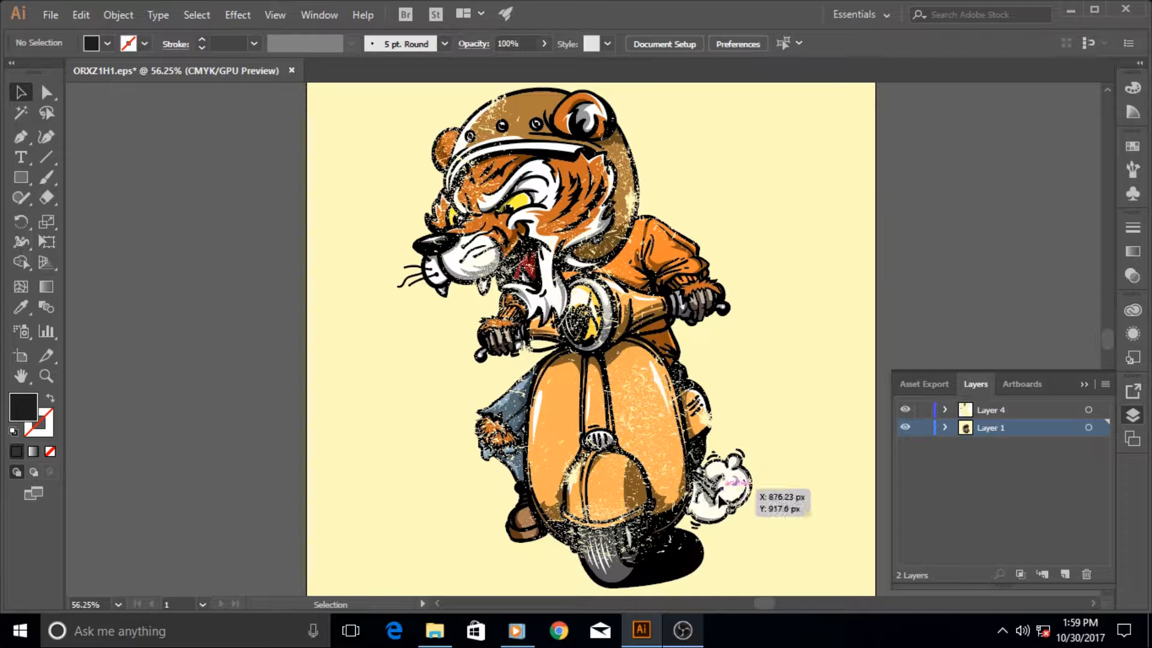
{"action": "mouse_move", "coordinate": [661, 500]}
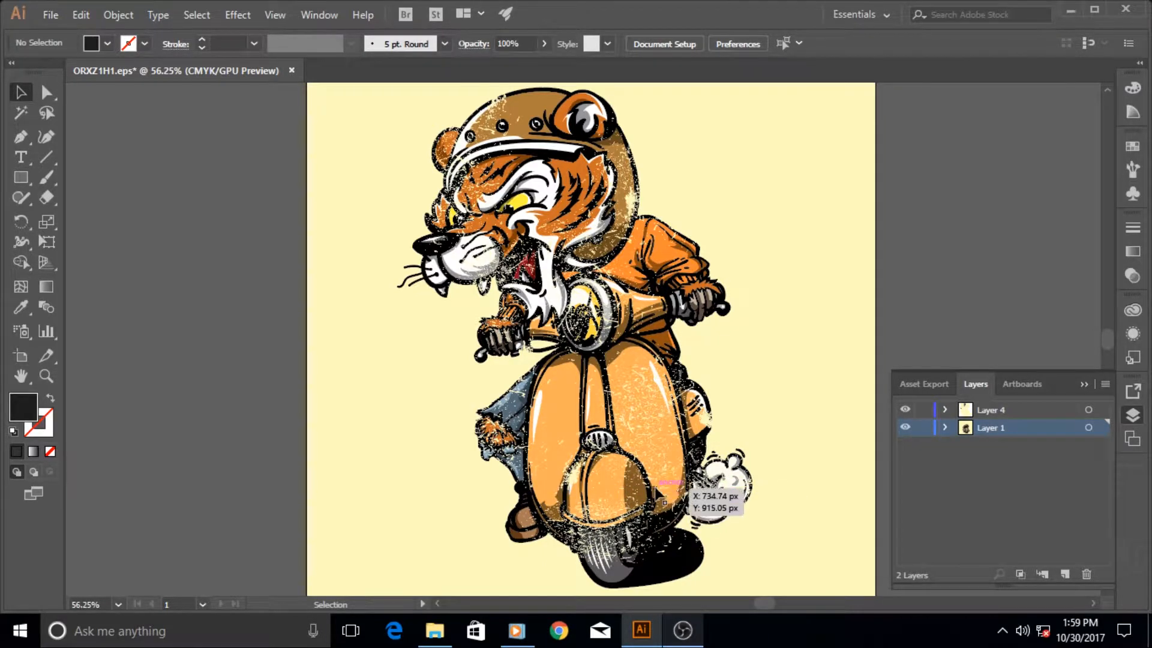
{"action": "mouse_move", "coordinate": [636, 253]}
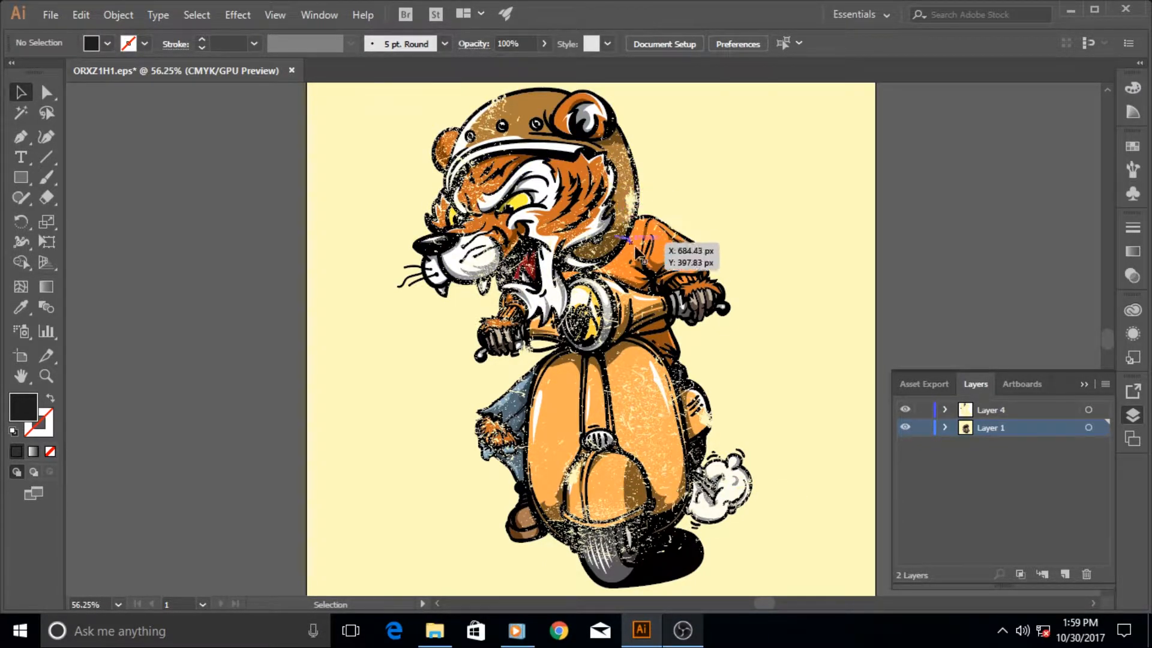
{"action": "mouse_move", "coordinate": [638, 500]}
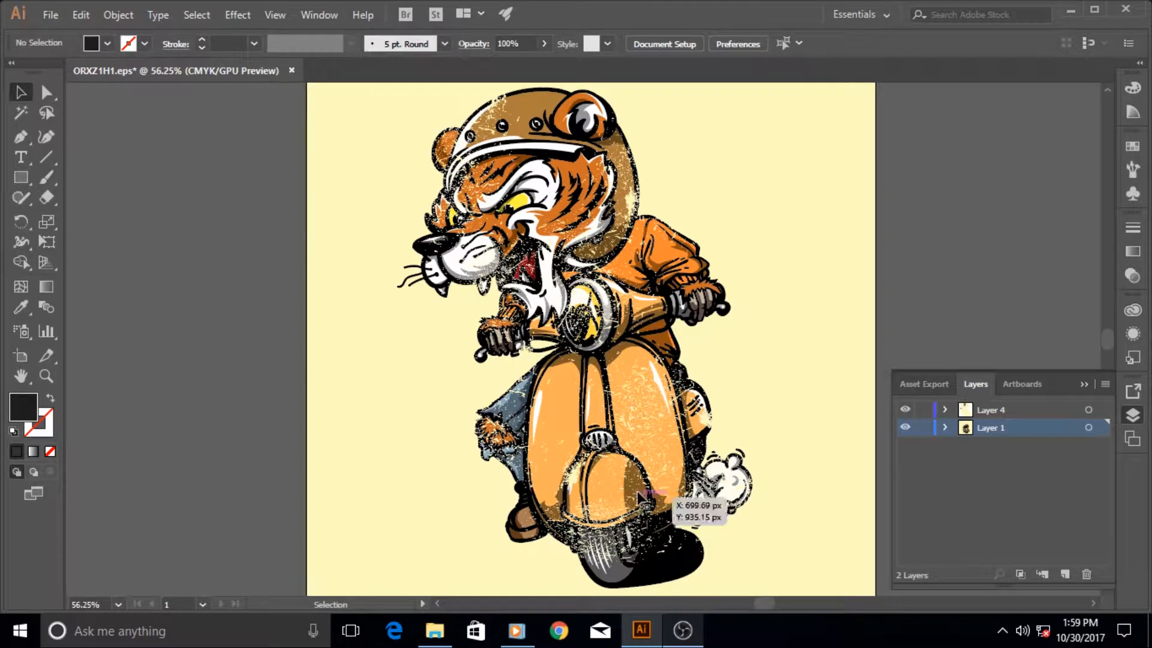
{"action": "mouse_move", "coordinate": [591, 182]}
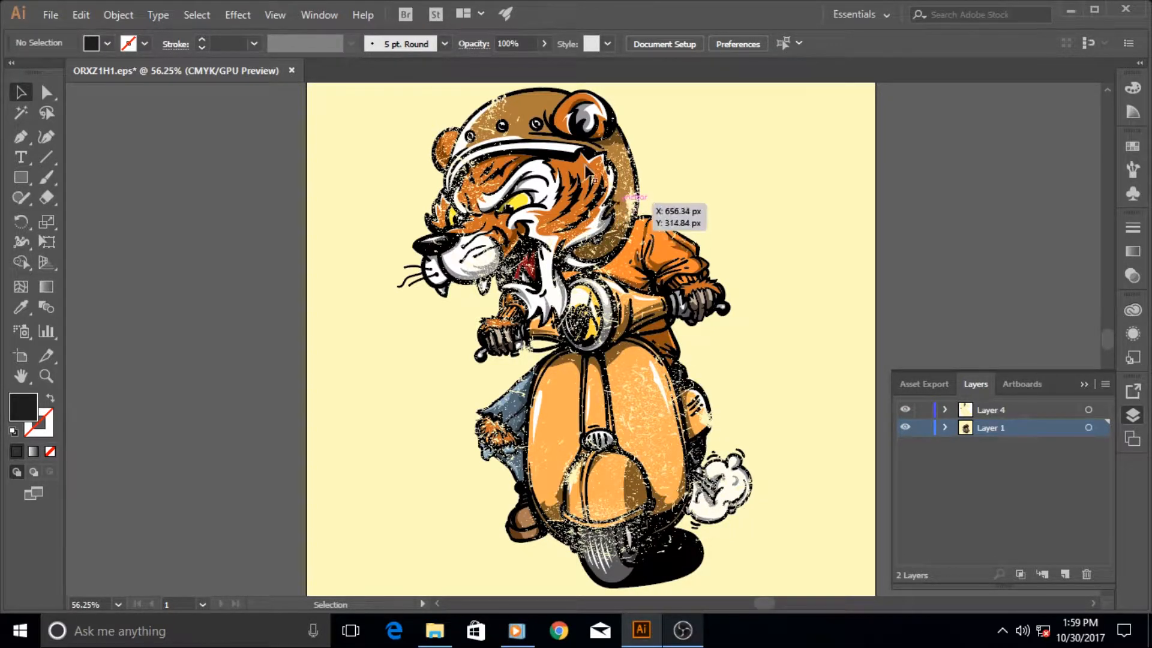
{"action": "mouse_move", "coordinate": [657, 551]}
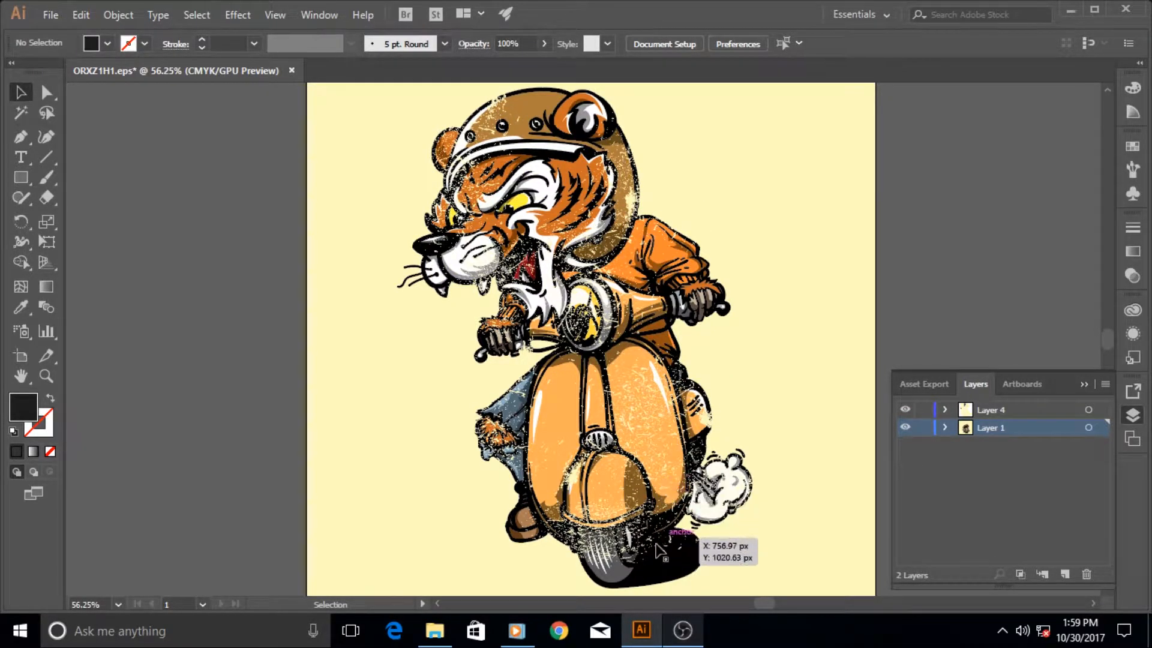
{"action": "mouse_move", "coordinate": [658, 423]}
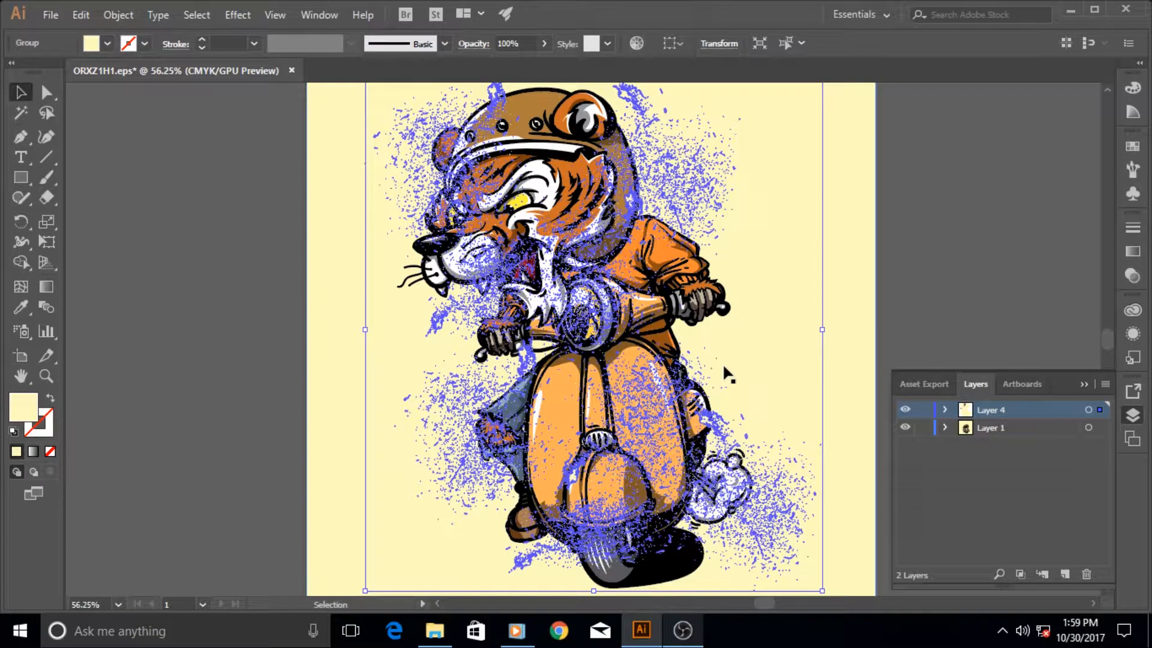
{"action": "mouse_move", "coordinate": [46, 92]}
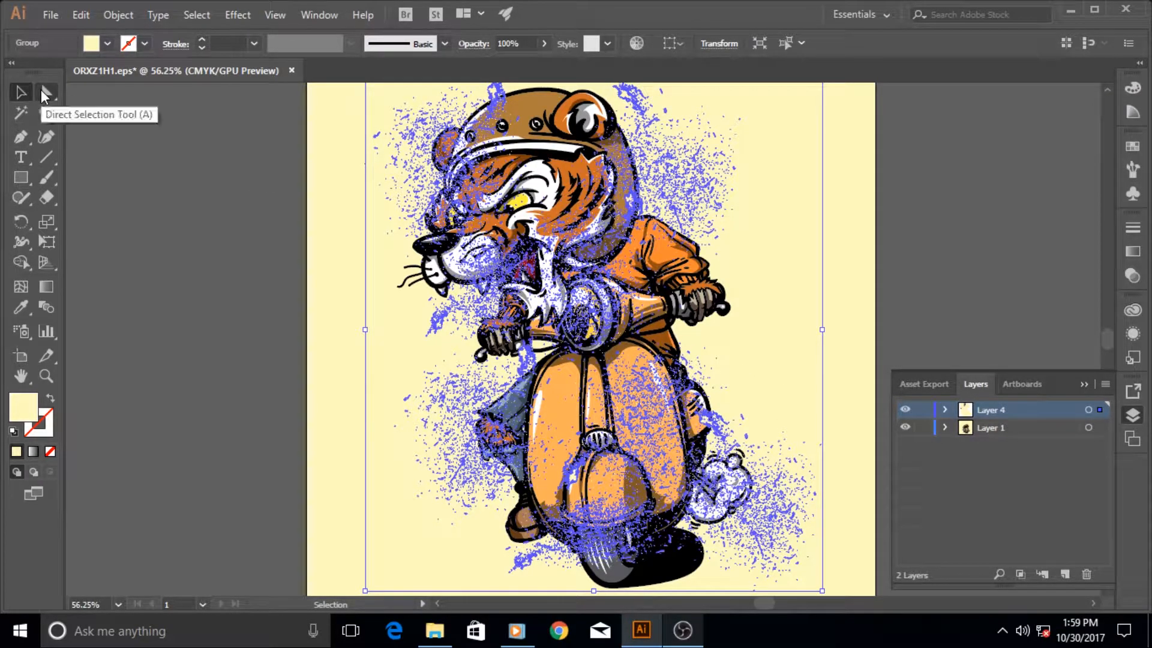
- Switch to the Direct Selection Tool to pick individual paths
{"action": "left_click", "coordinate": [45, 92]}
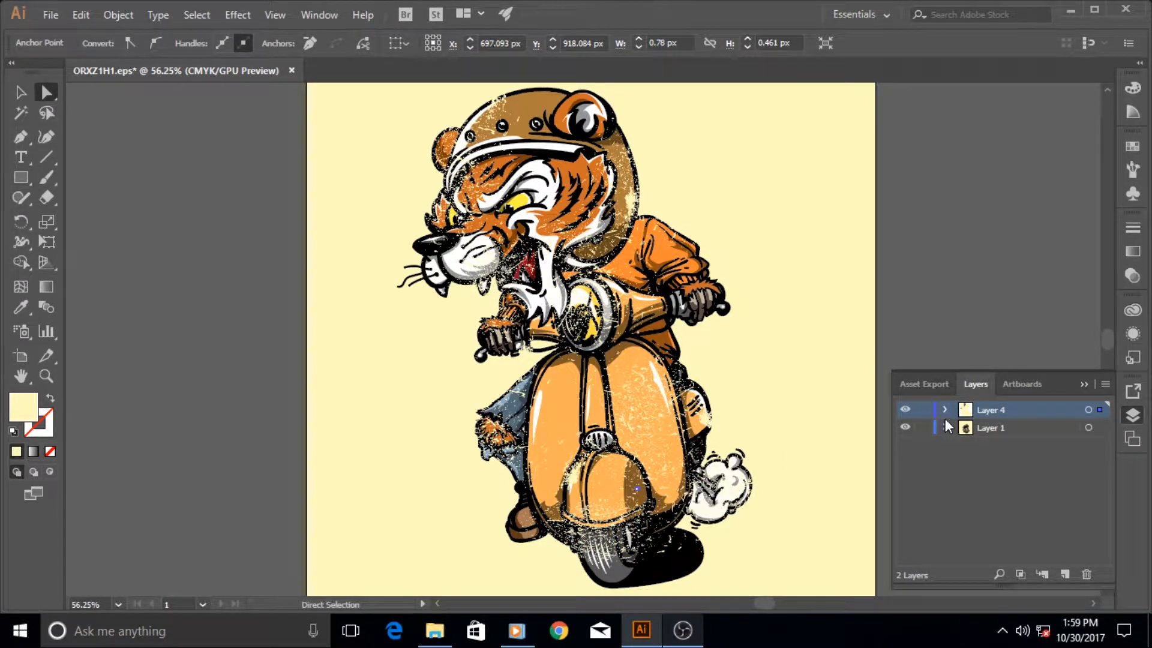
- Expand Layer 4 and hide its grunge texture group
{"action": "left_click", "coordinate": [946, 409]}
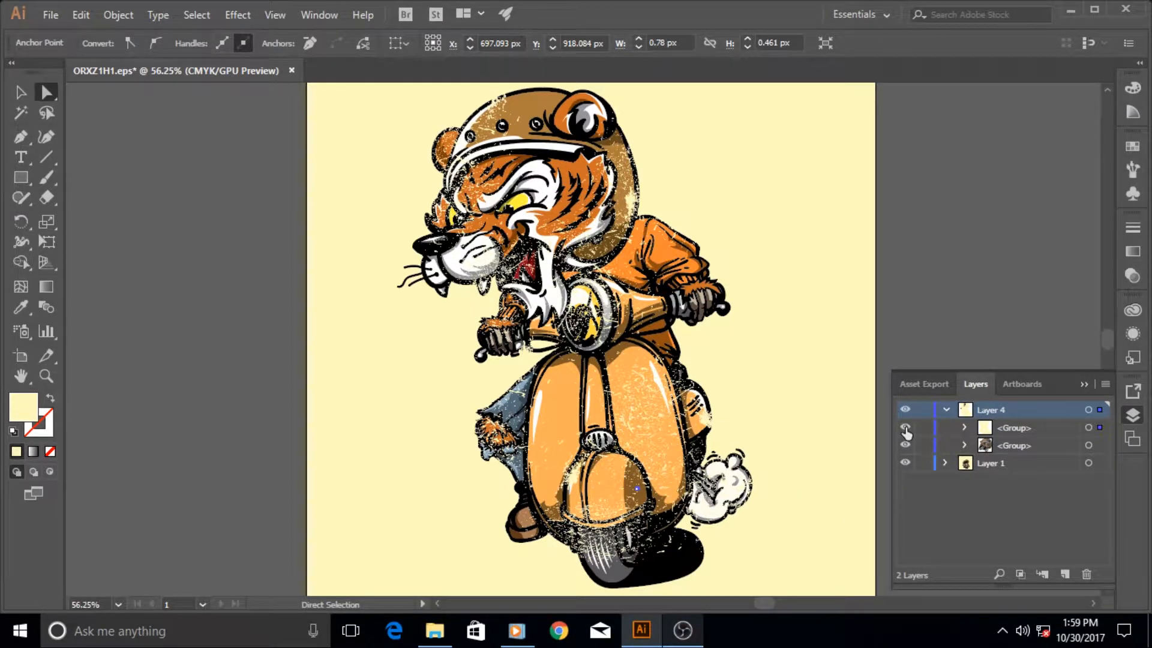
{"action": "left_click", "coordinate": [905, 432]}
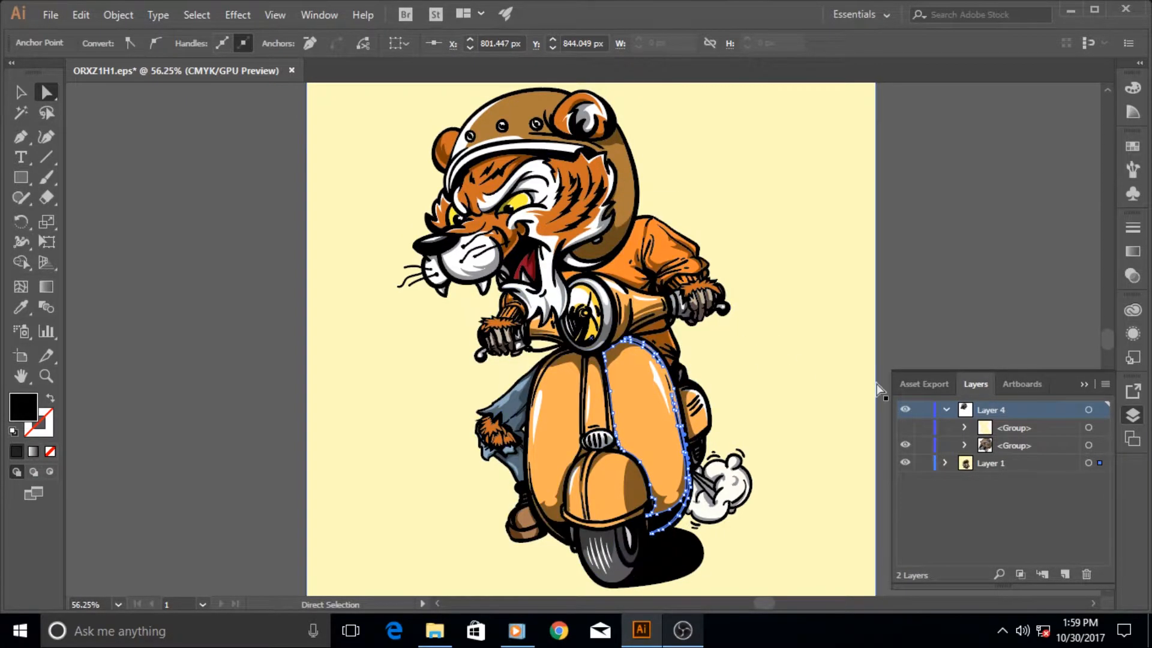
{"action": "left_click", "coordinate": [905, 428]}
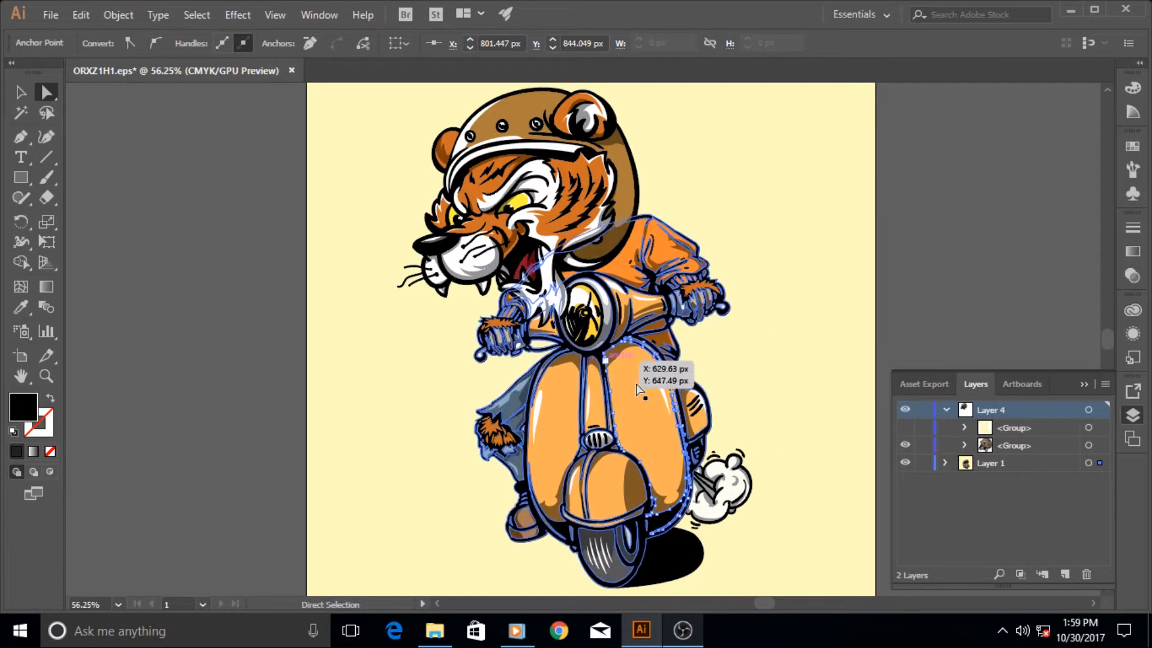
{"action": "mouse_move", "coordinate": [588, 393]}
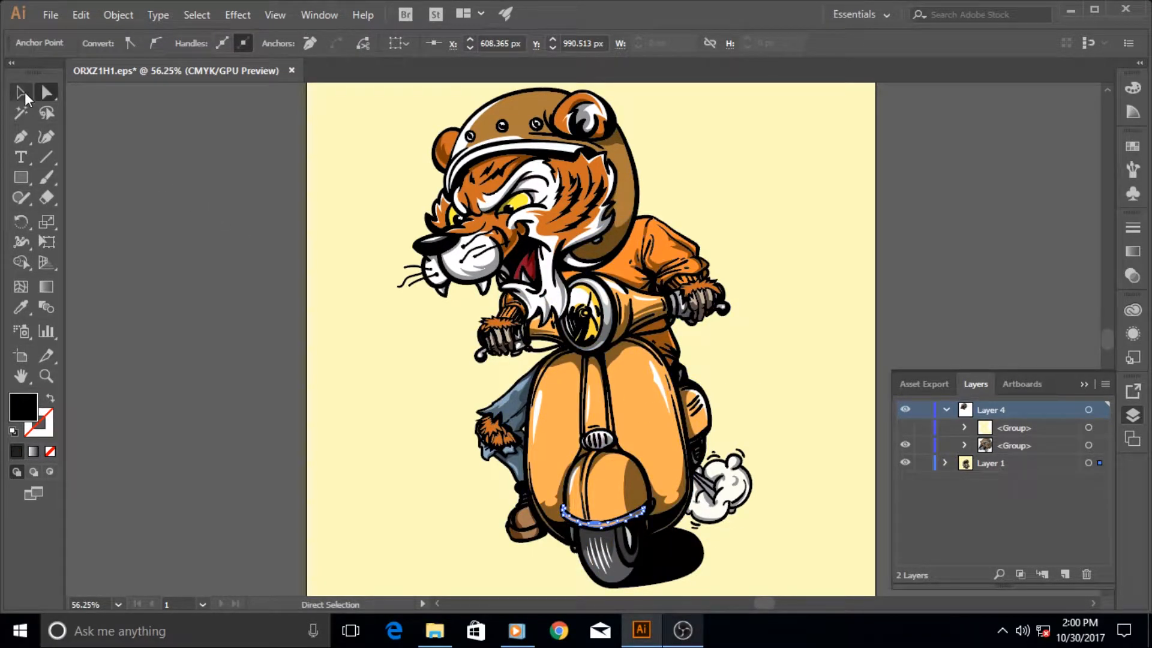
{"action": "mouse_move", "coordinate": [20, 92]}
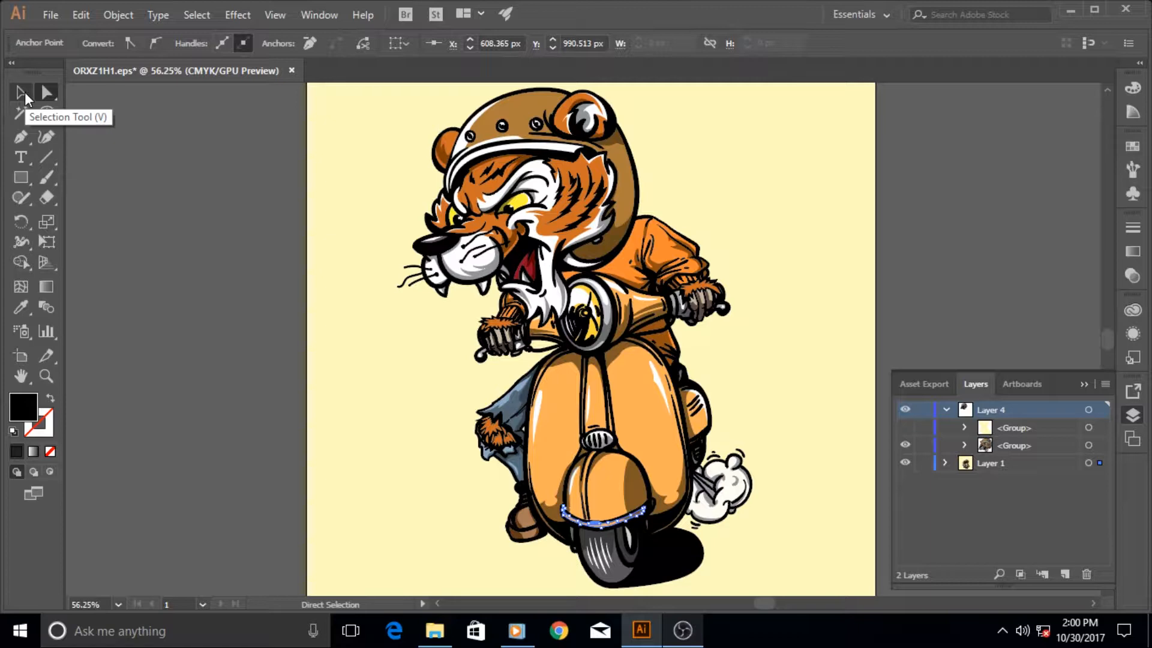
- Select the artwork with the Selection Tool, collapse Layer 4 and expand Layer 1
{"action": "left_click", "coordinate": [20, 92]}
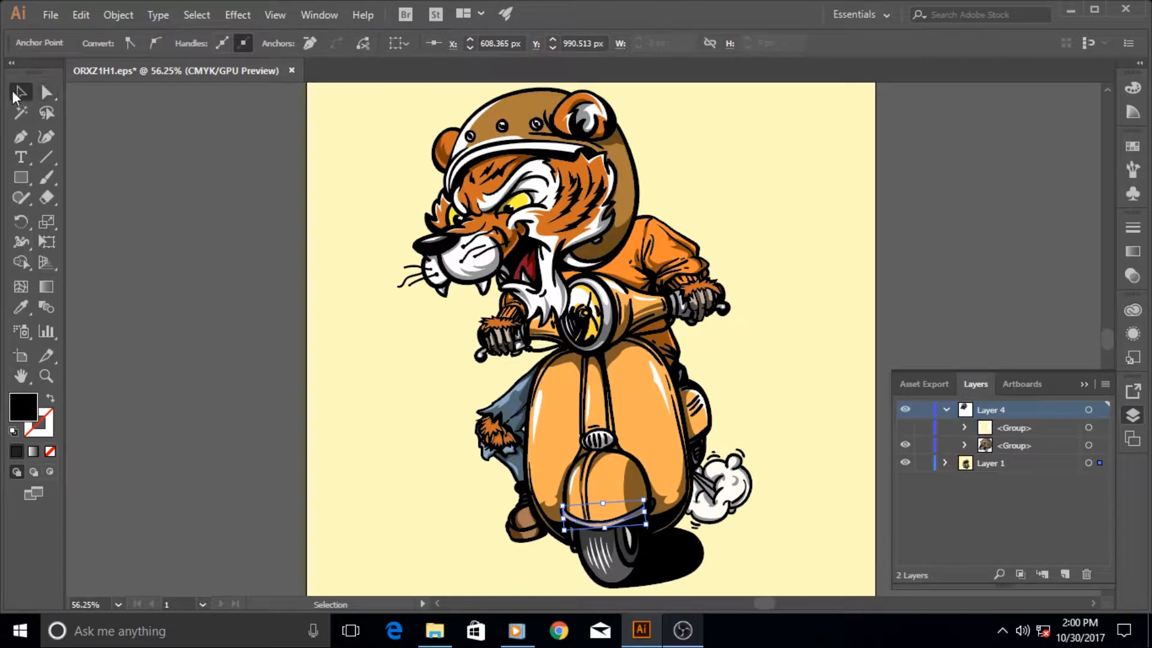
{"action": "left_click", "coordinate": [539, 433]}
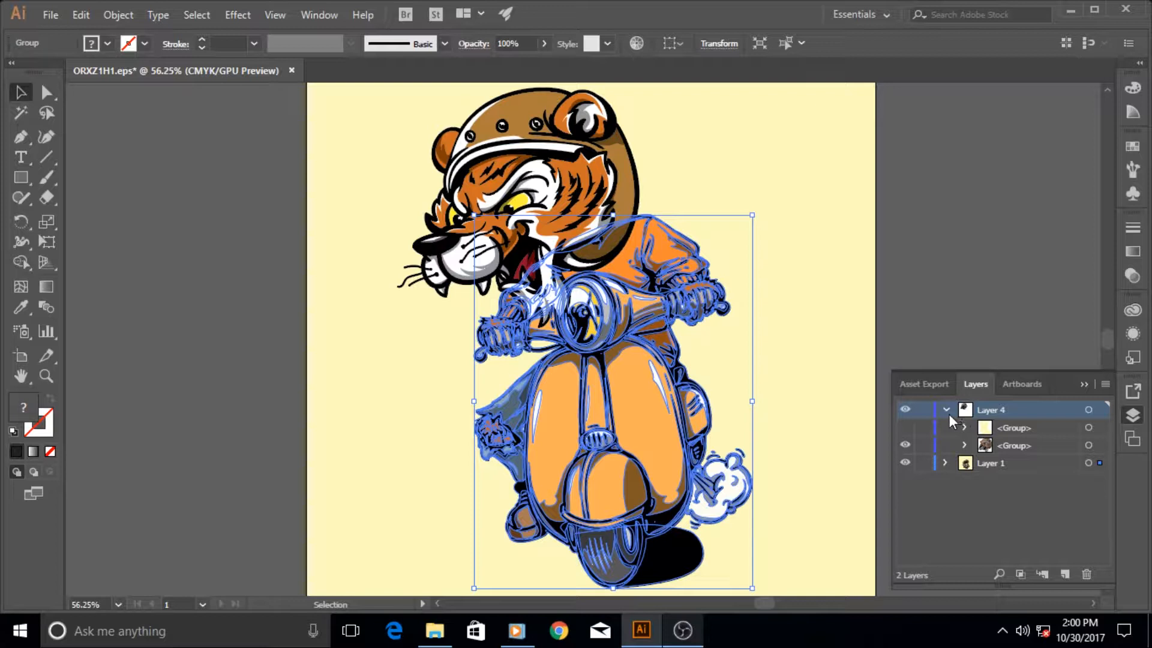
{"action": "left_click", "coordinate": [946, 409]}
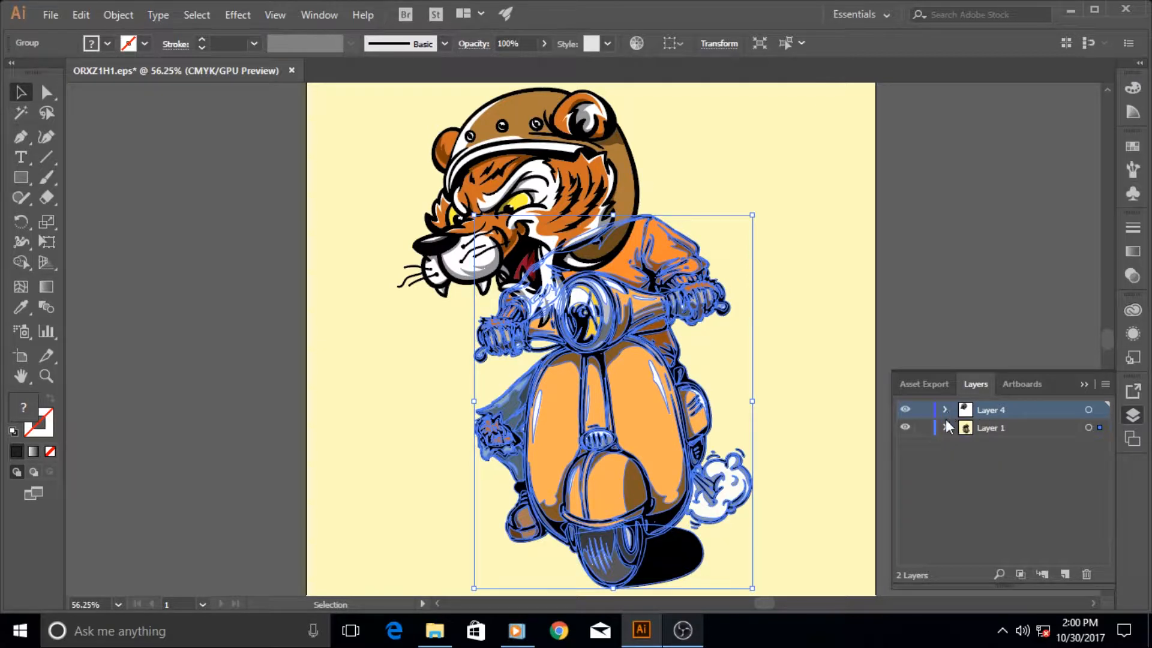
{"action": "left_click", "coordinate": [947, 427]}
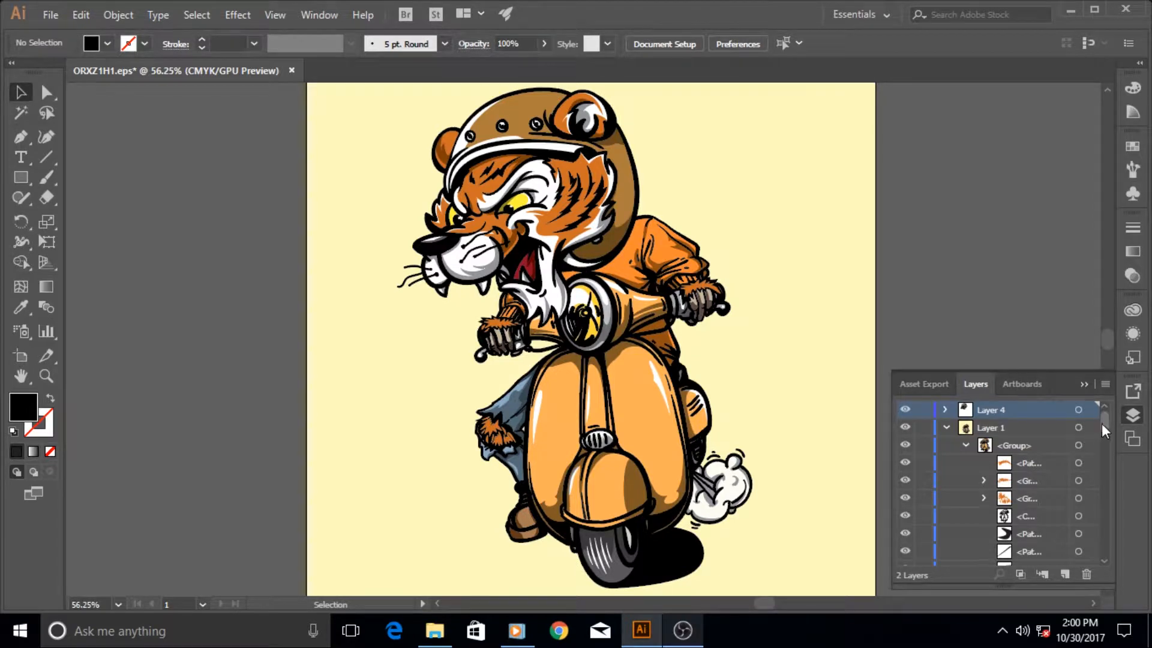
- Scroll the Layers panel down to Layer 1's background path
{"action": "scroll", "scroll_direction": "down", "scroll_amount": 3}
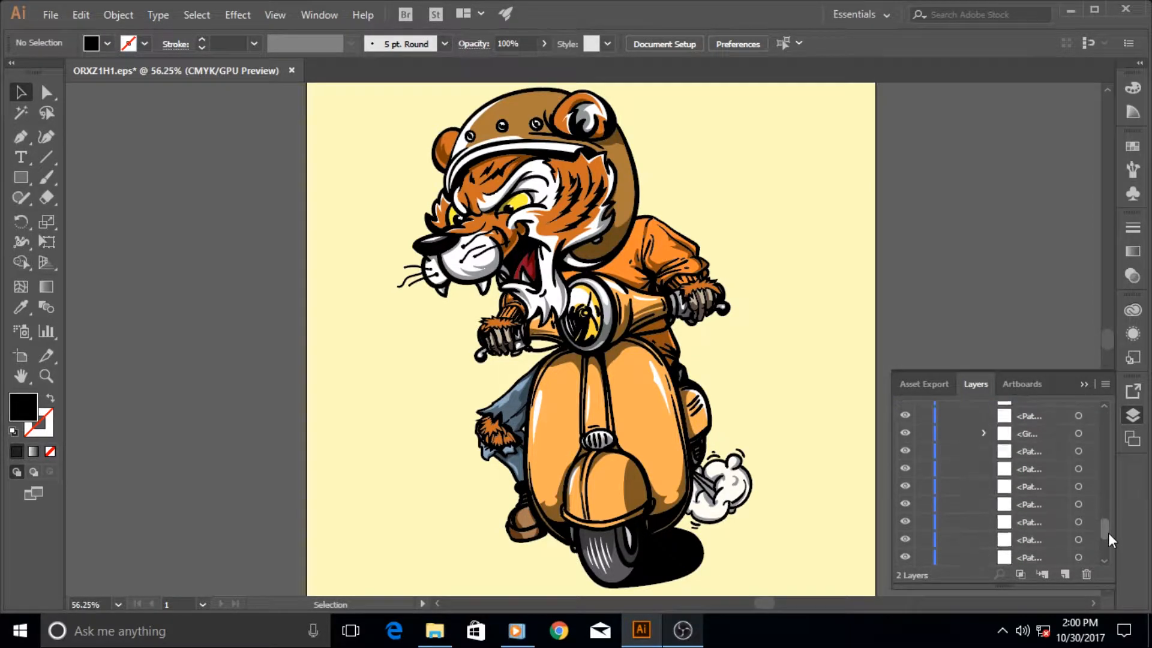
{"action": "scroll", "scroll_direction": "down", "scroll_amount": 3}
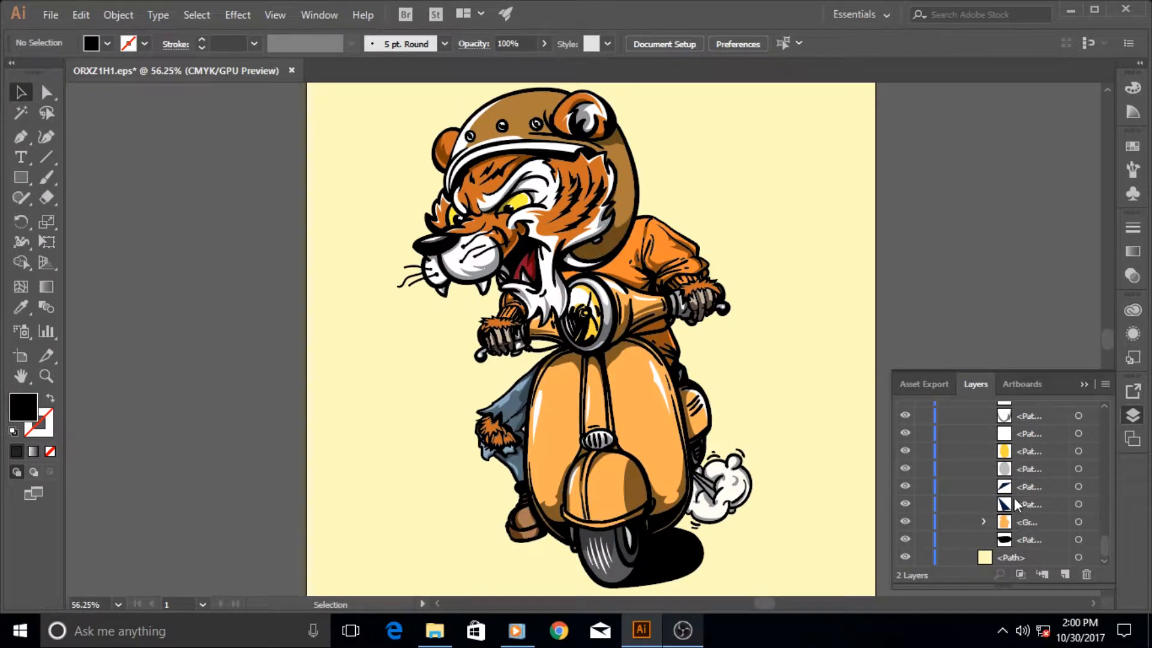
{"action": "mouse_move", "coordinate": [938, 542]}
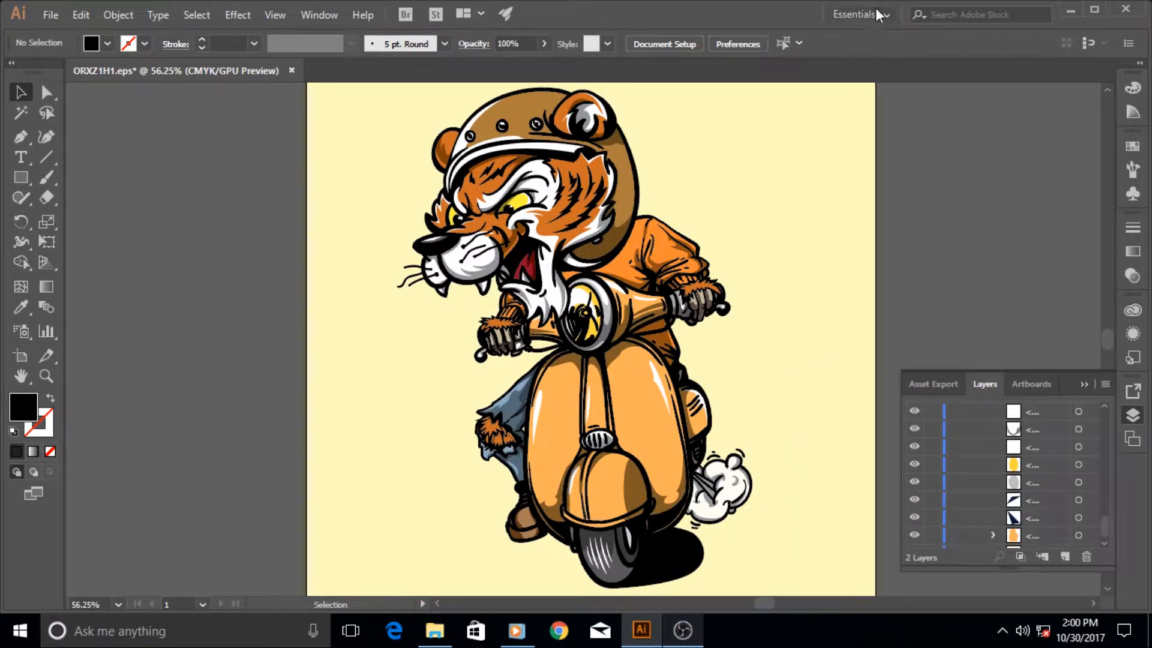
- Open the Essentials workspace switcher menu
{"action": "left_click", "coordinate": [860, 13]}
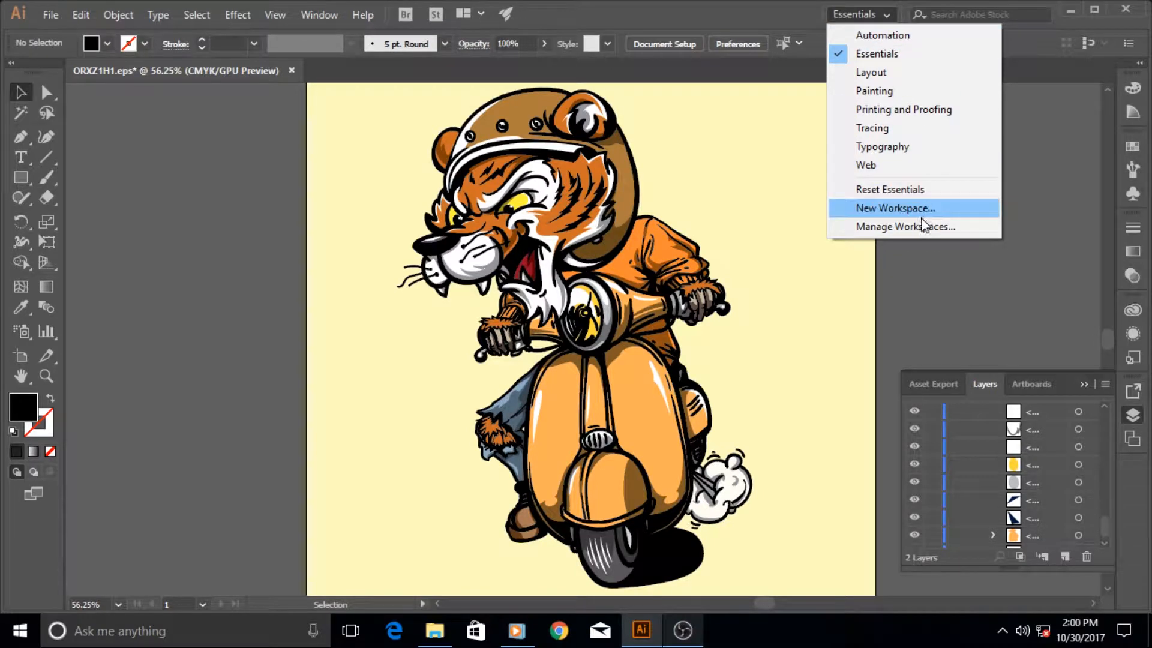
{"action": "mouse_move", "coordinate": [1034, 389]}
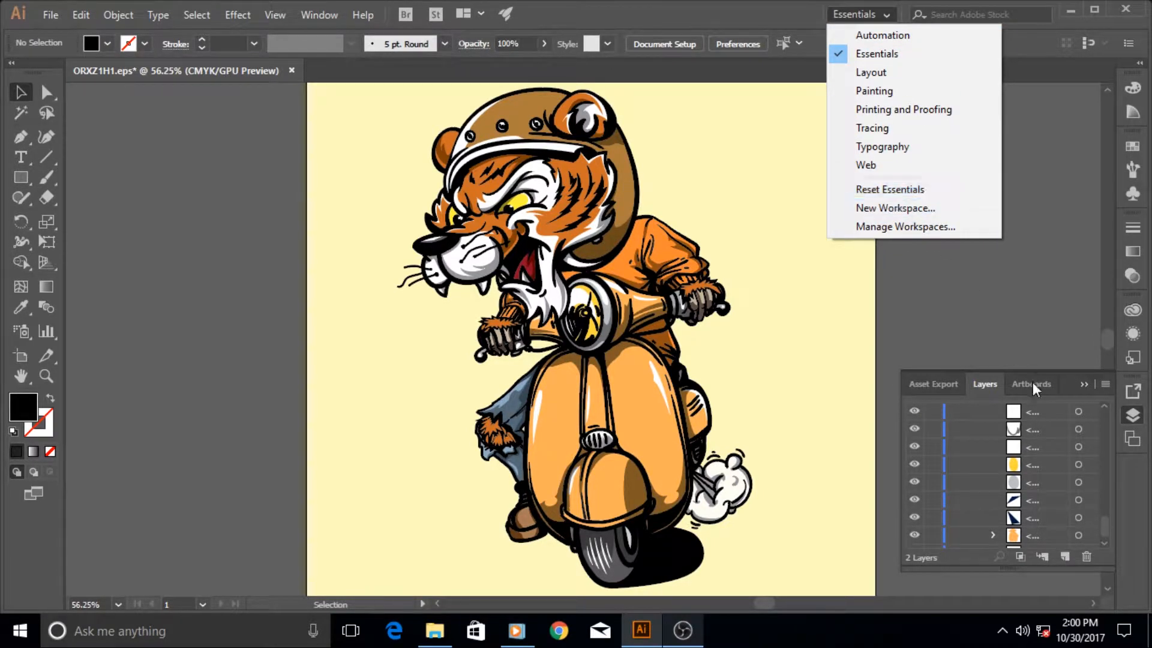
{"action": "mouse_move", "coordinate": [914, 563]}
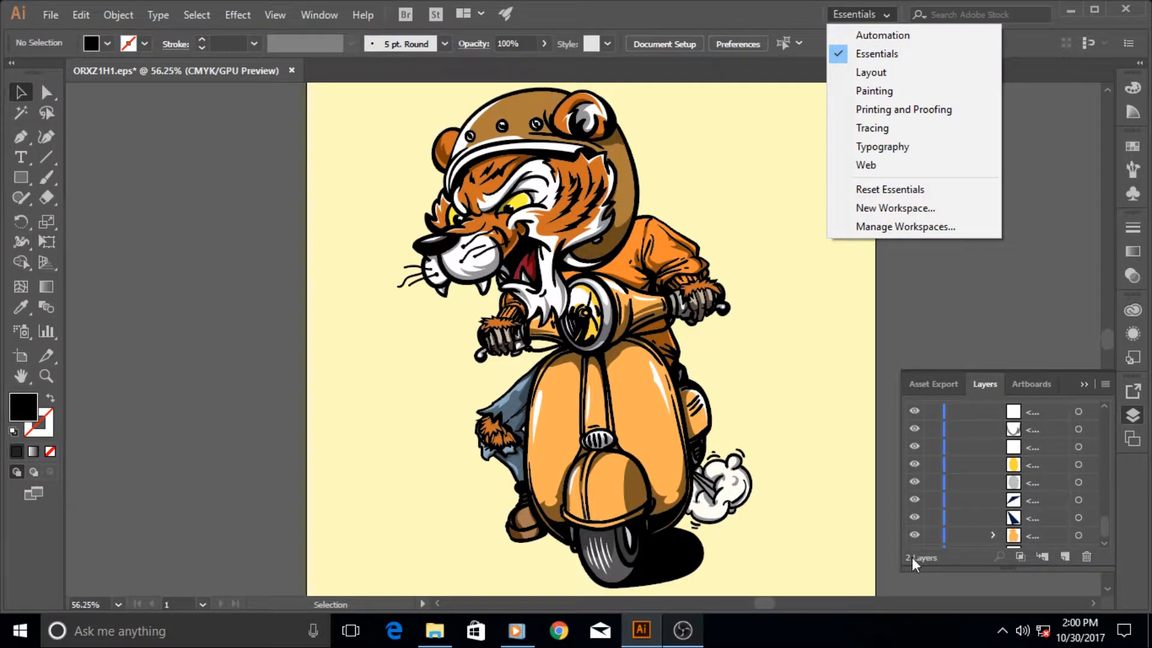
{"action": "mouse_move", "coordinate": [1083, 572]}
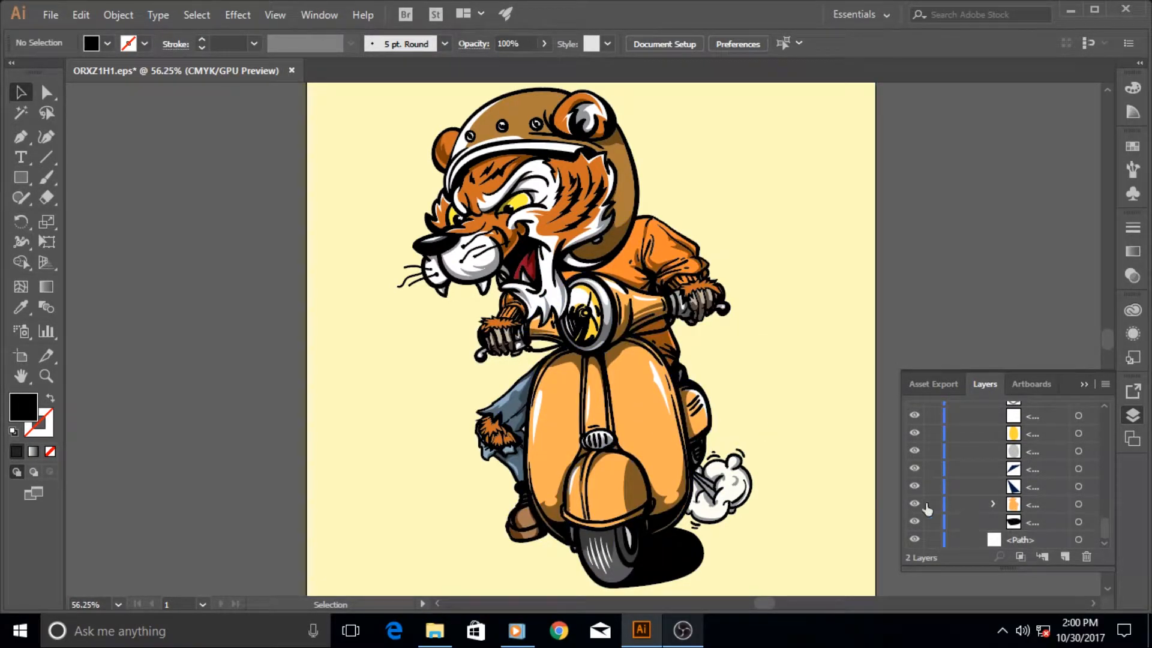
{"action": "left_click", "coordinate": [914, 522]}
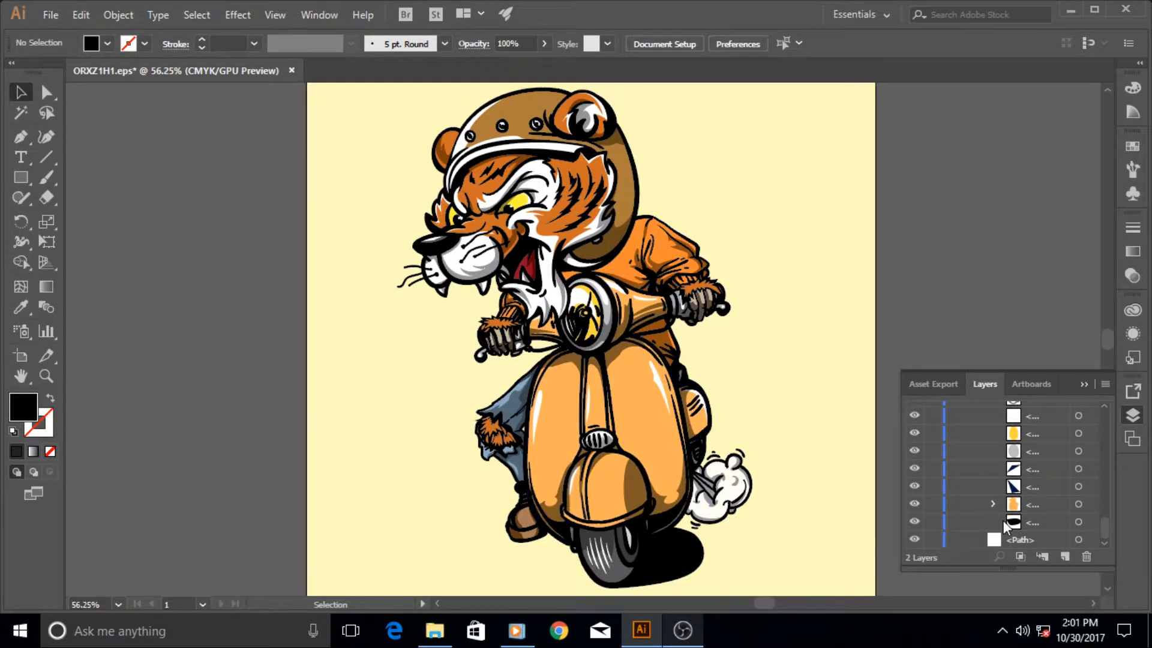
{"action": "mouse_move", "coordinate": [1047, 514]}
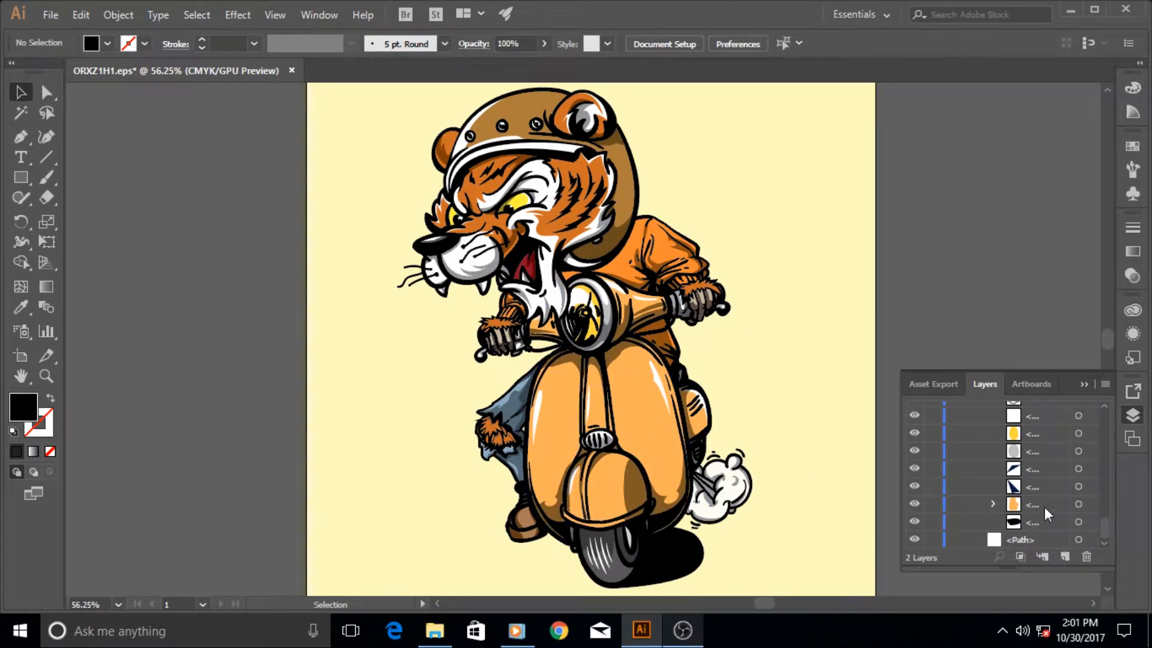
{"action": "mouse_move", "coordinate": [1078, 521]}
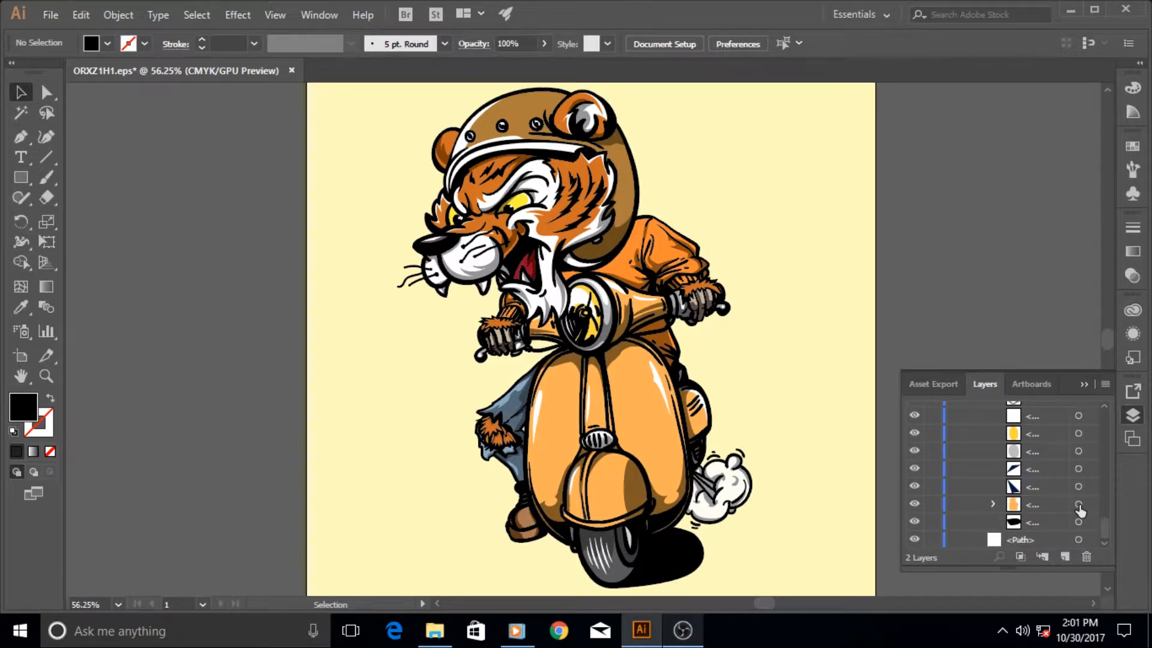
{"action": "mouse_move", "coordinate": [1078, 505]}
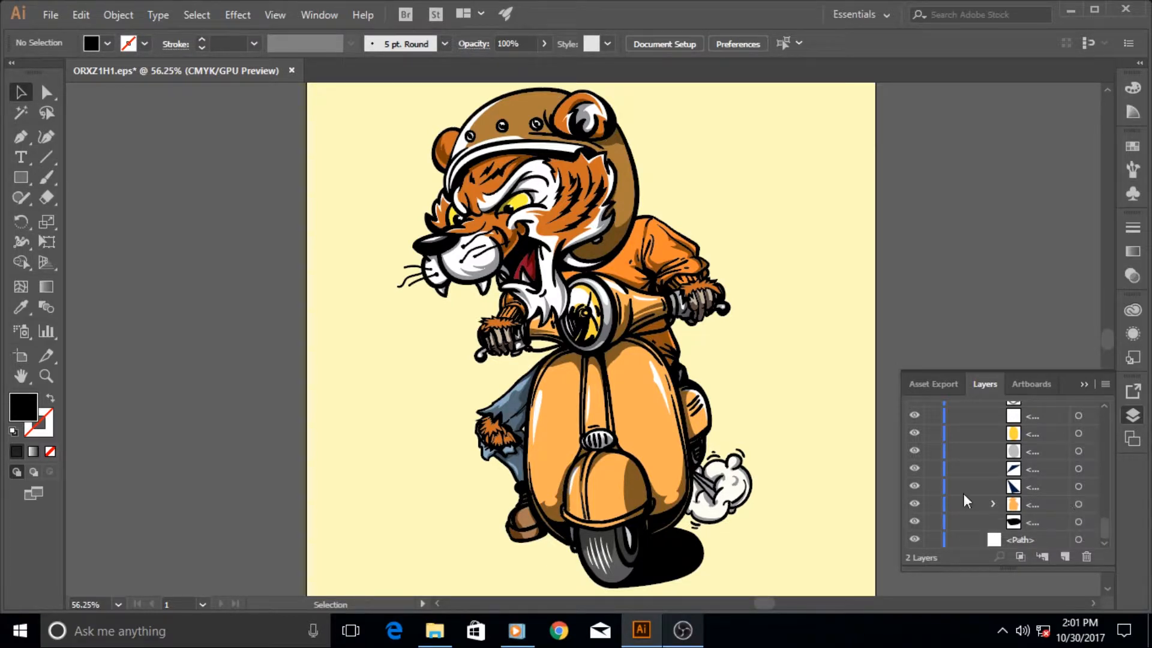
{"action": "mouse_move", "coordinate": [1087, 510]}
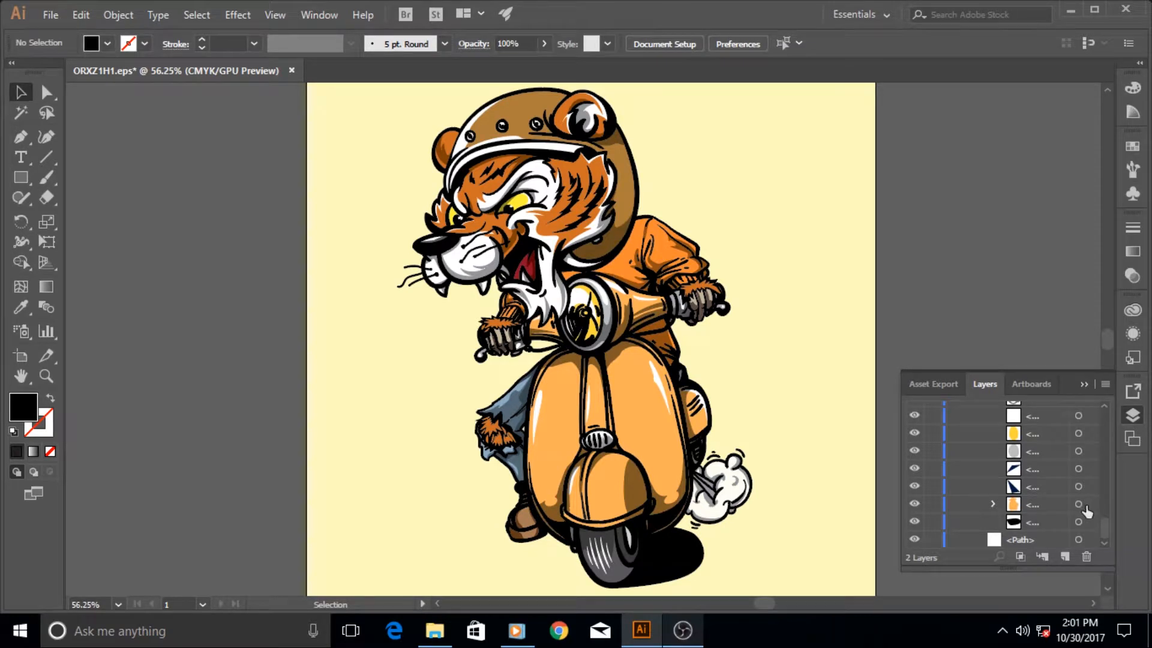
{"action": "mouse_move", "coordinate": [1079, 505]}
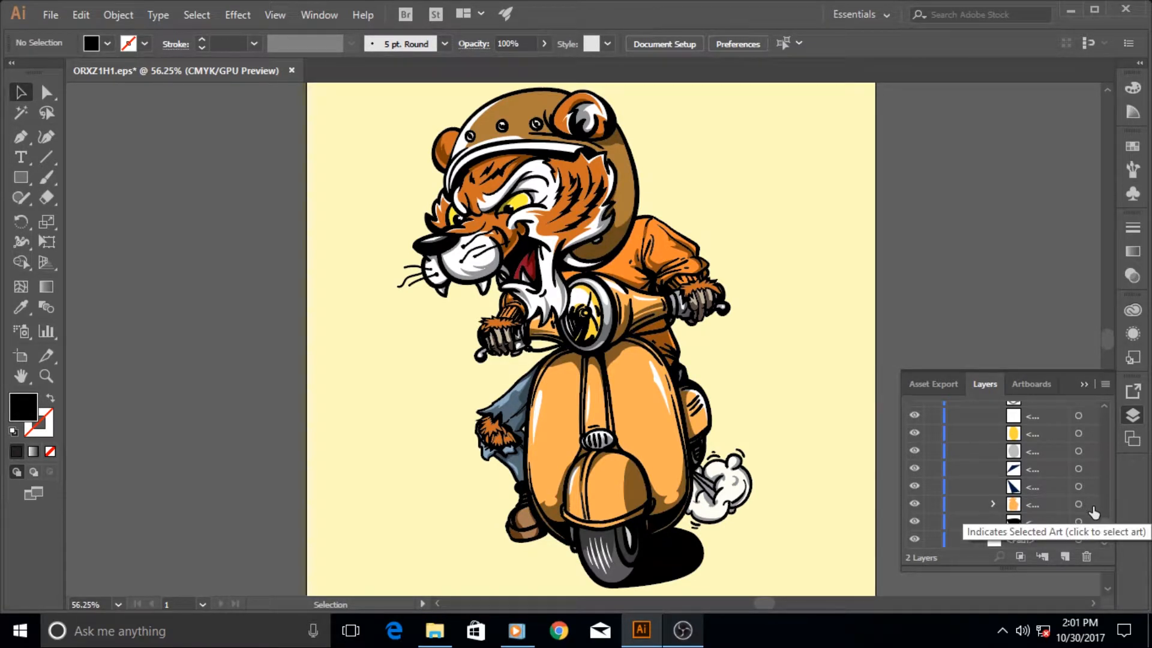
- Target the scooter group's layer circle to select the orange scooter body
{"action": "left_click", "coordinate": [1090, 504]}
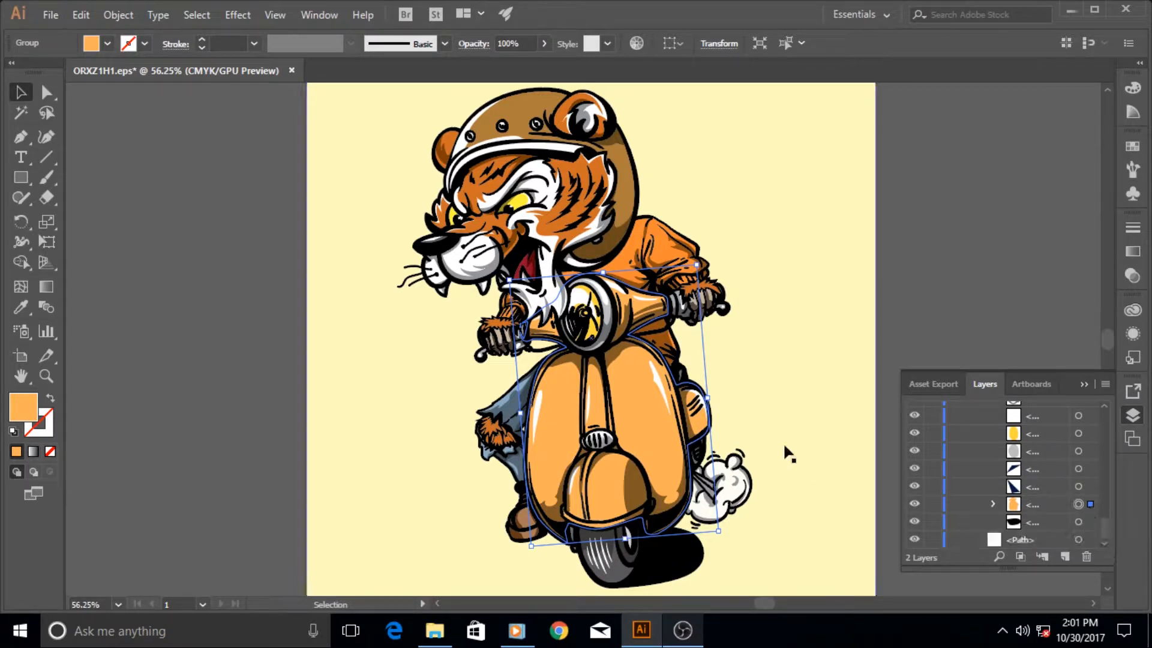
{"action": "mouse_move", "coordinate": [1142, 150]}
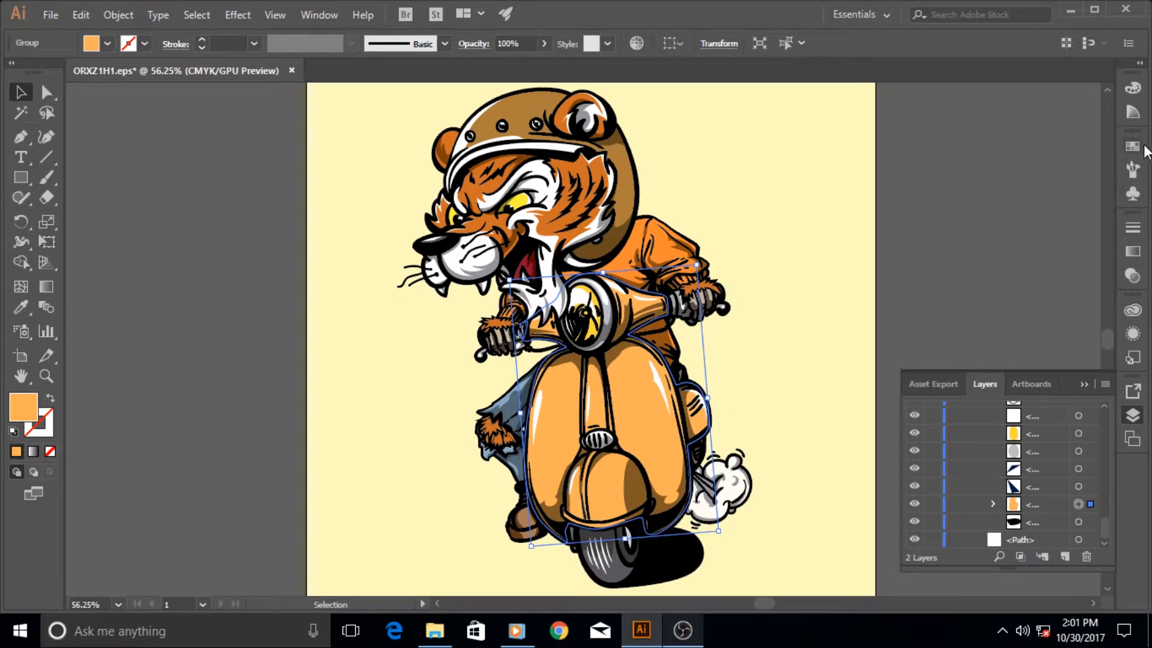
{"action": "mouse_move", "coordinate": [1135, 253]}
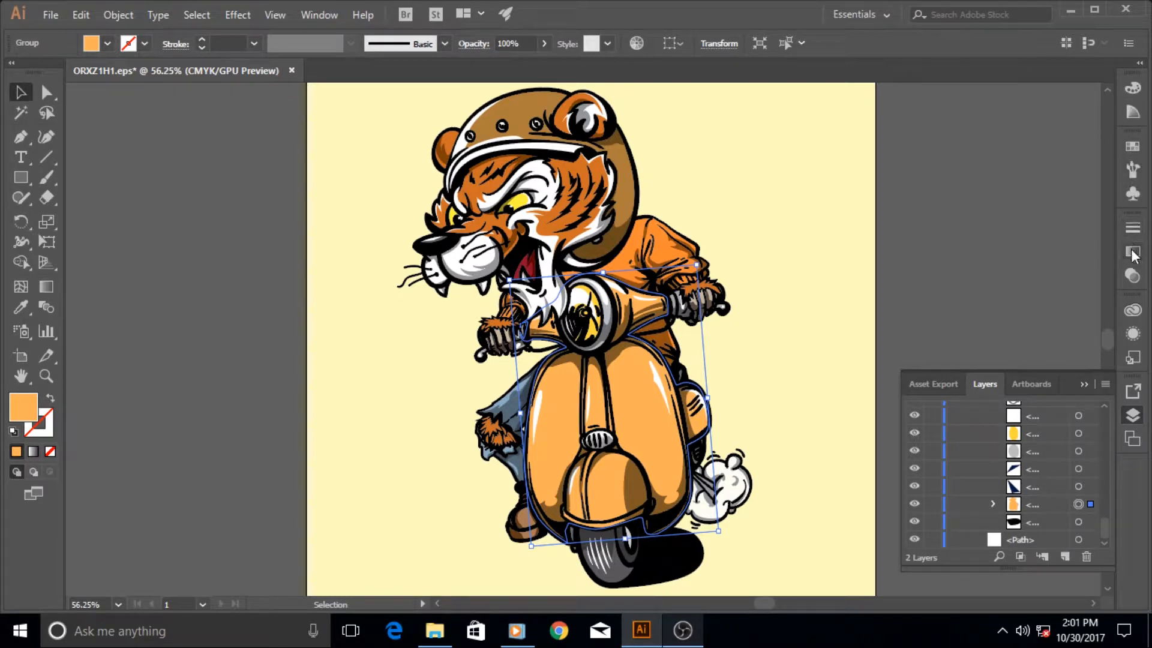
{"action": "mouse_move", "coordinate": [1141, 246]}
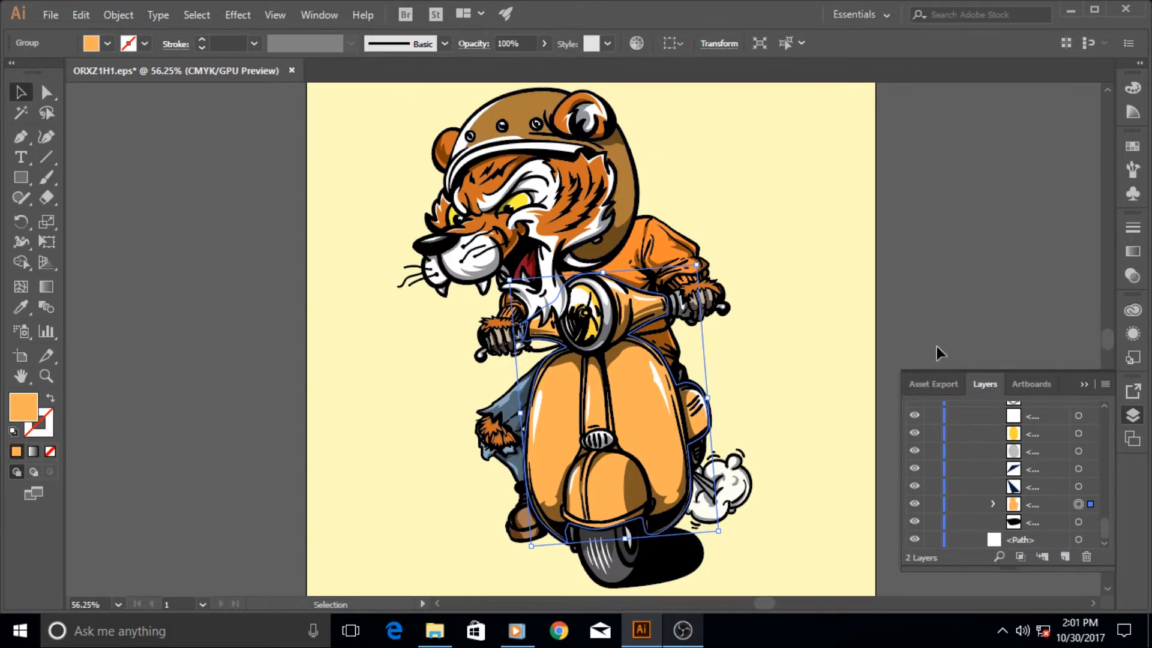
{"action": "mouse_move", "coordinate": [996, 383]}
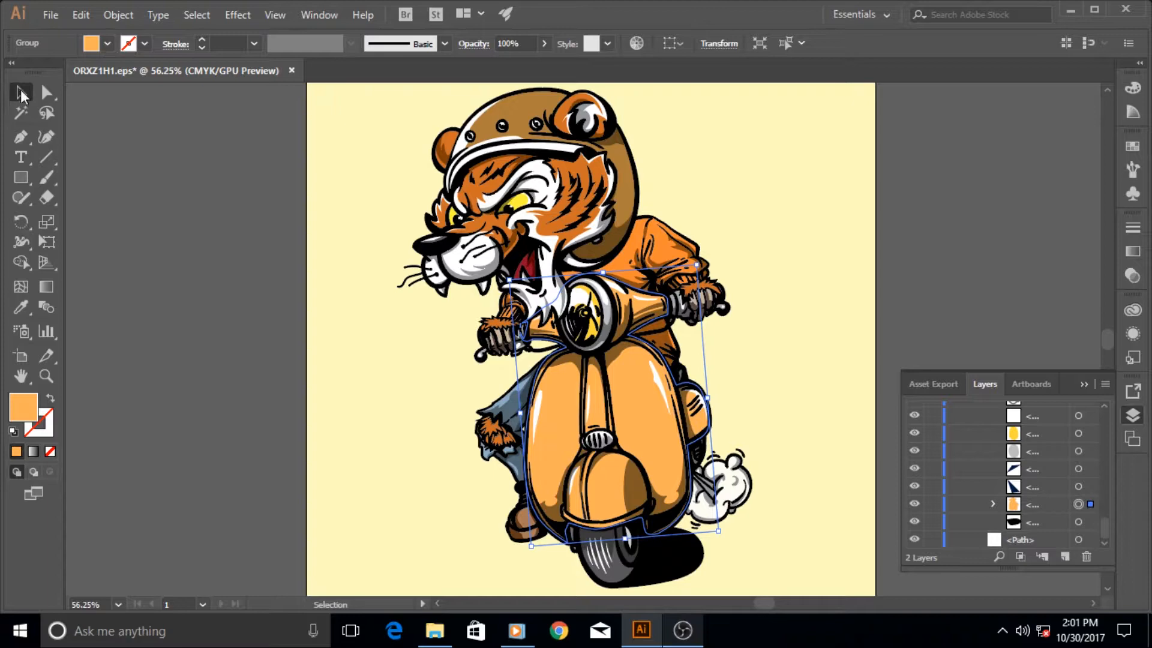
{"action": "mouse_move", "coordinate": [46, 92]}
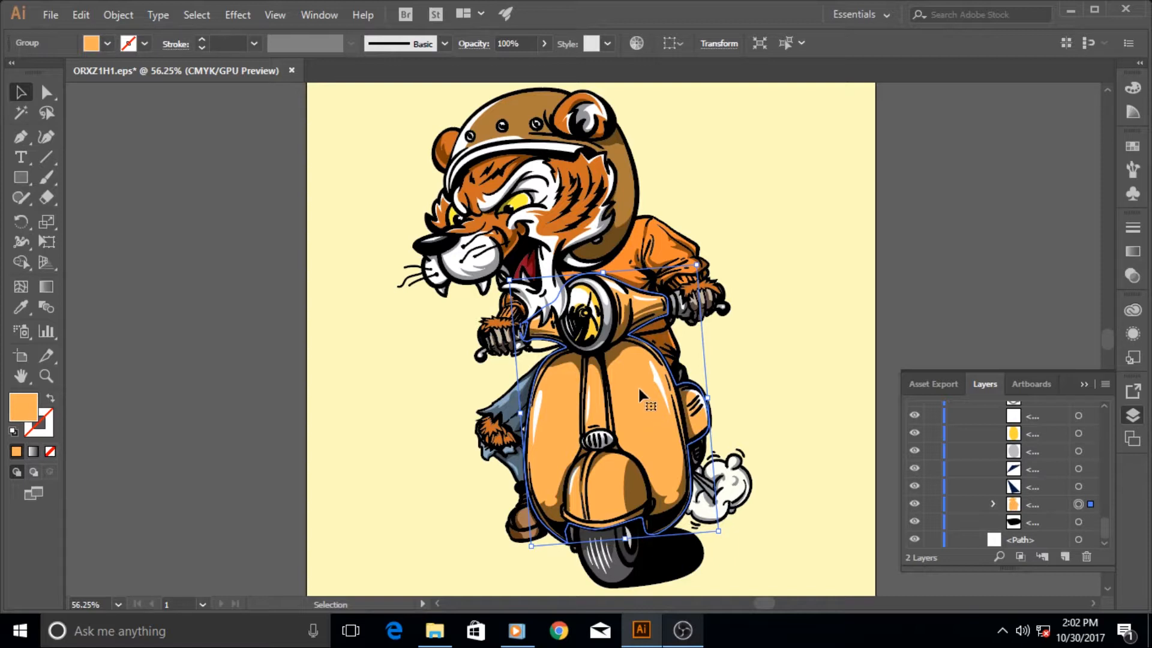
{"action": "mouse_move", "coordinate": [645, 429]}
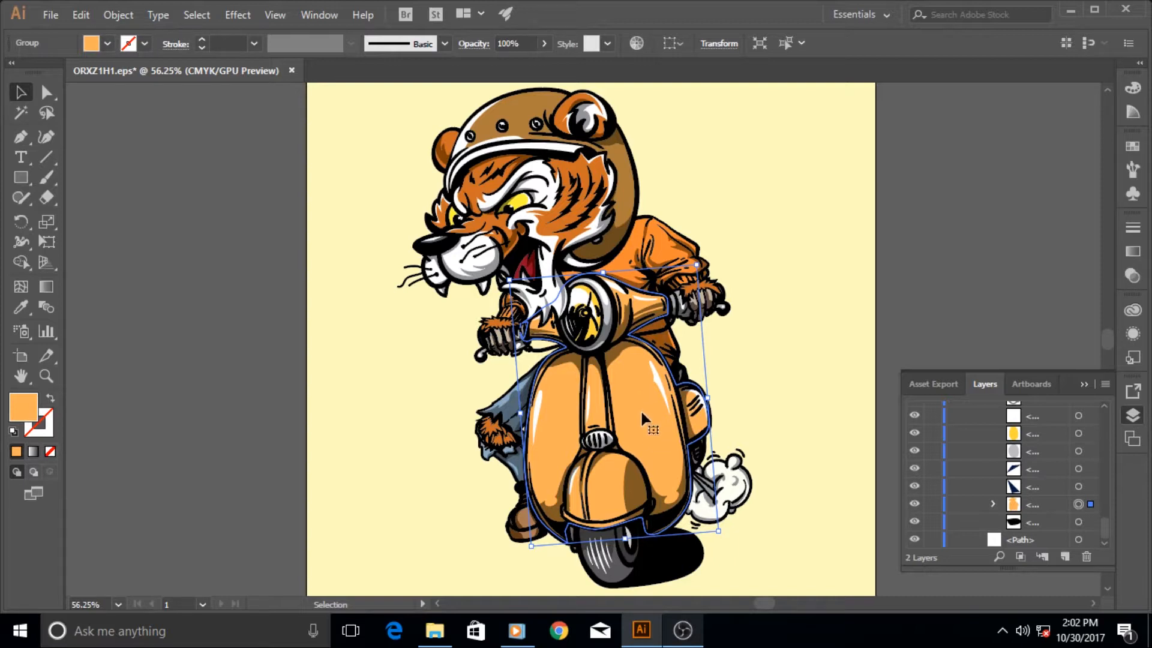
{"action": "mouse_move", "coordinate": [654, 429]}
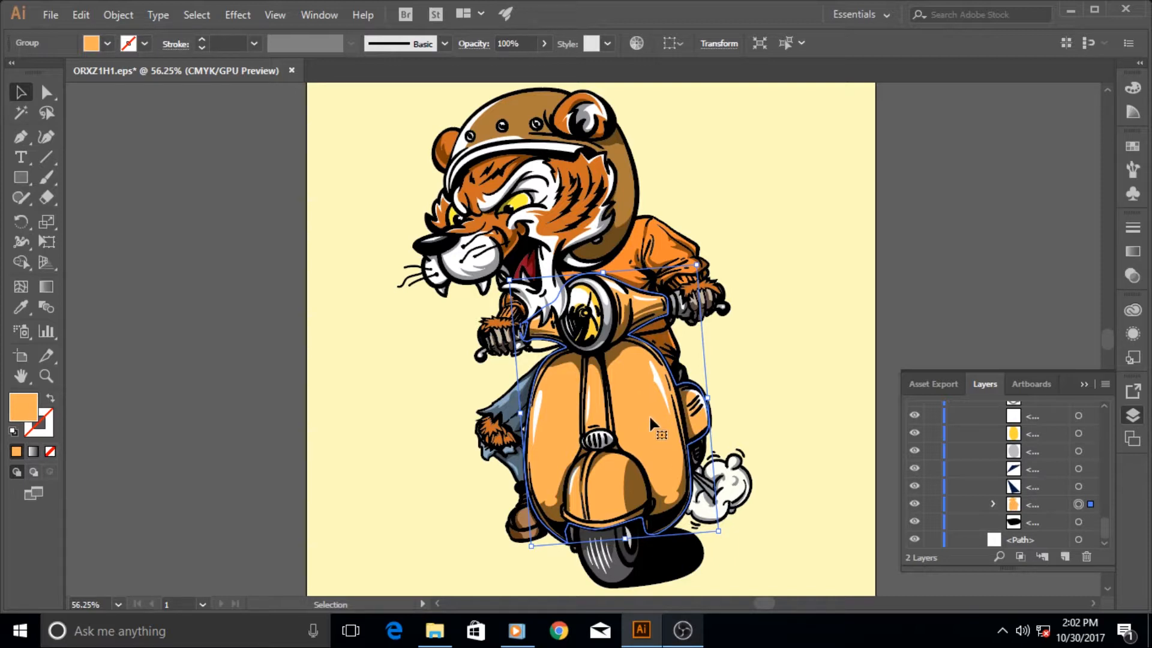
{"action": "mouse_move", "coordinate": [606, 444]}
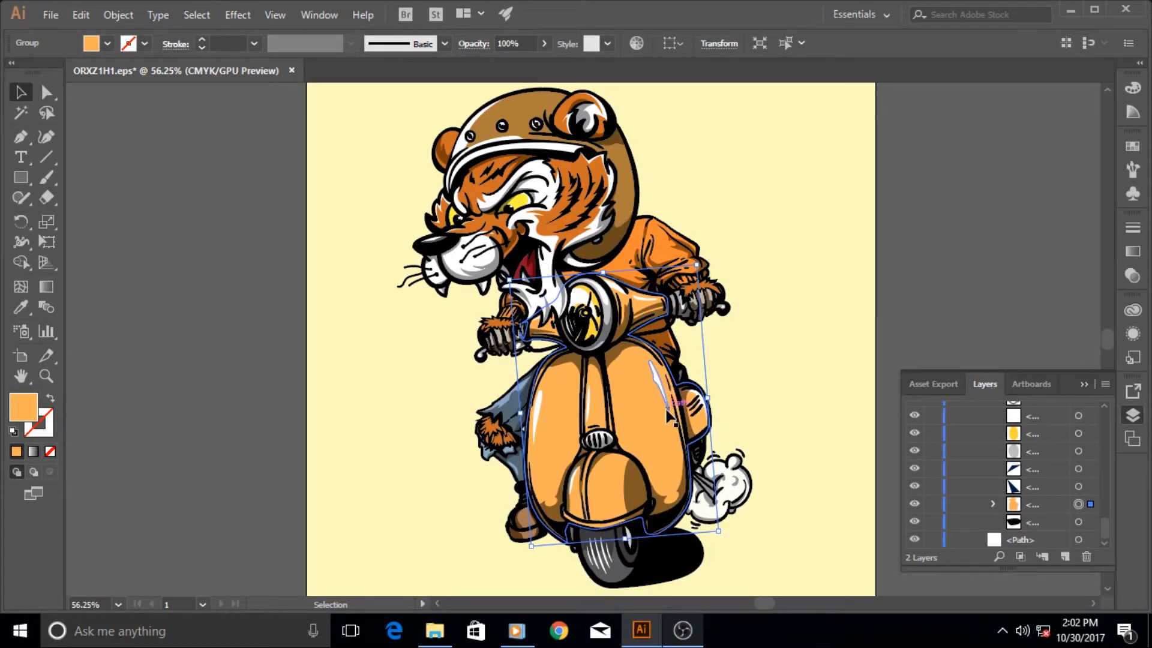
{"action": "left_click", "coordinate": [45, 92]}
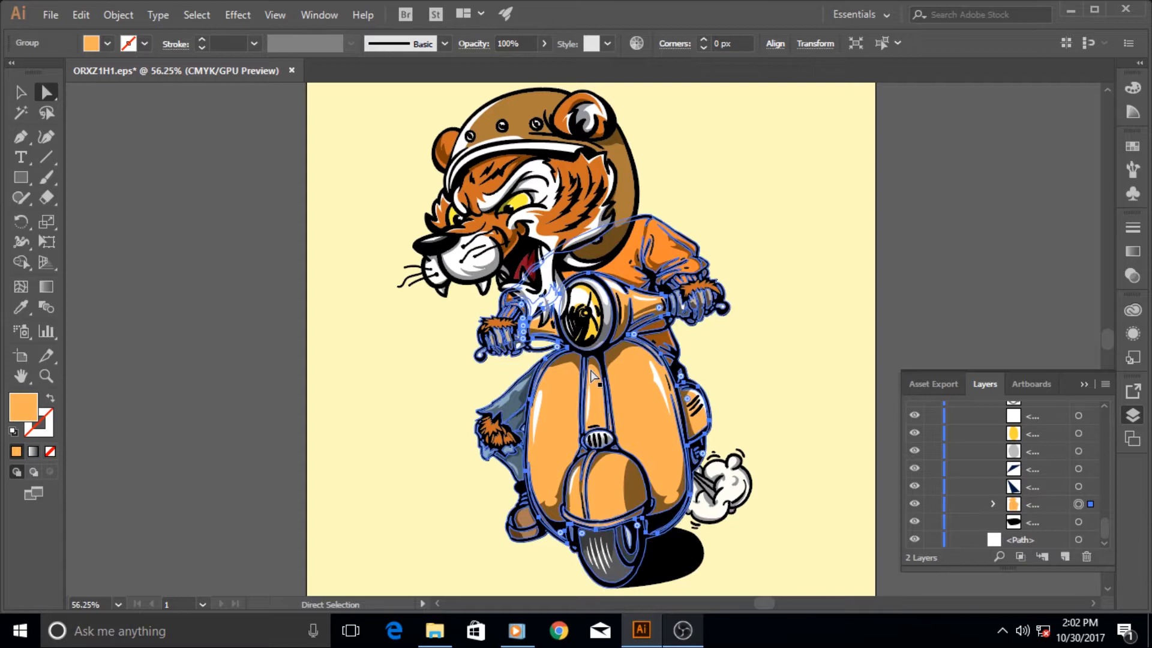
{"action": "left_click", "coordinate": [595, 378]}
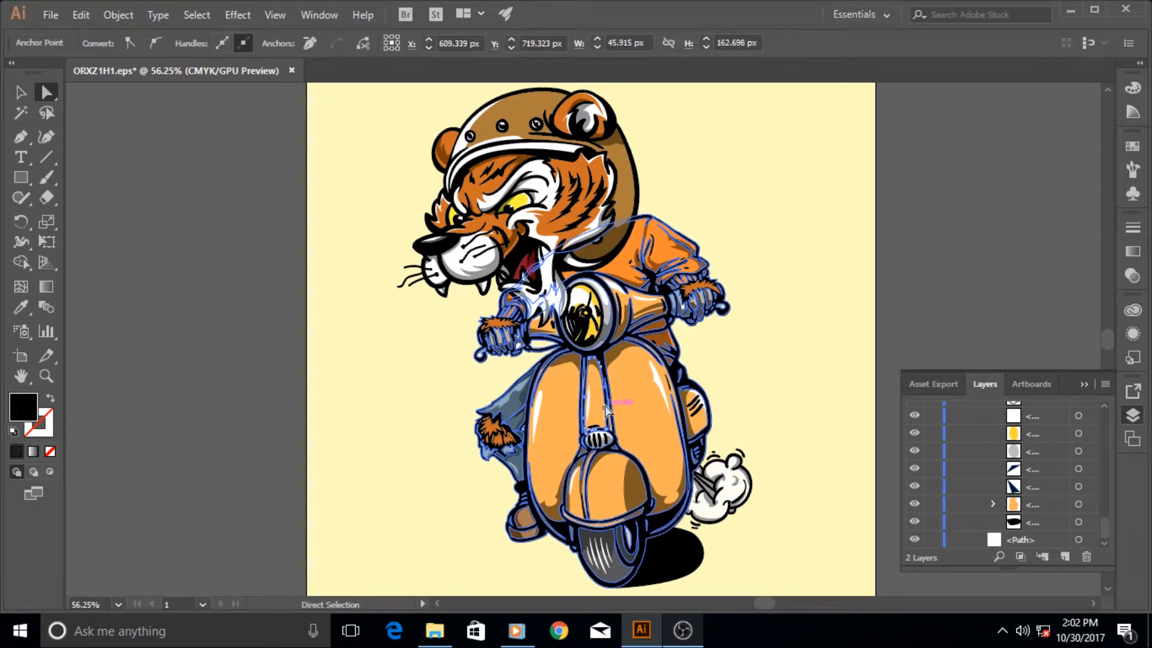
{"action": "left_click", "coordinate": [588, 411]}
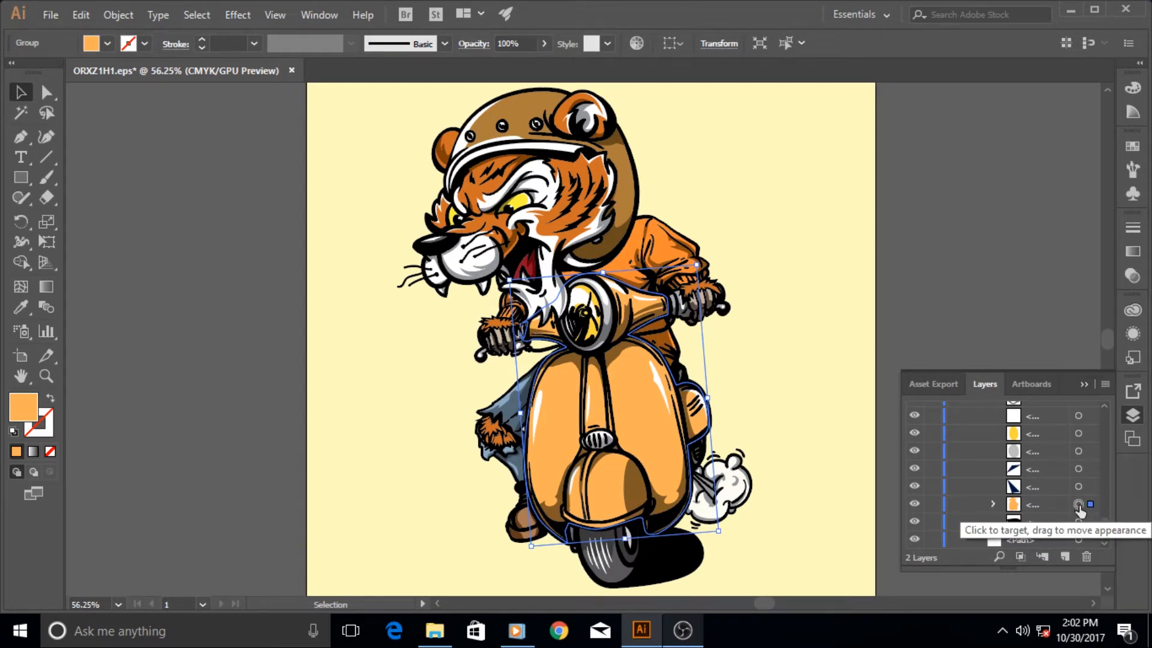
{"action": "mouse_move", "coordinate": [1090, 509]}
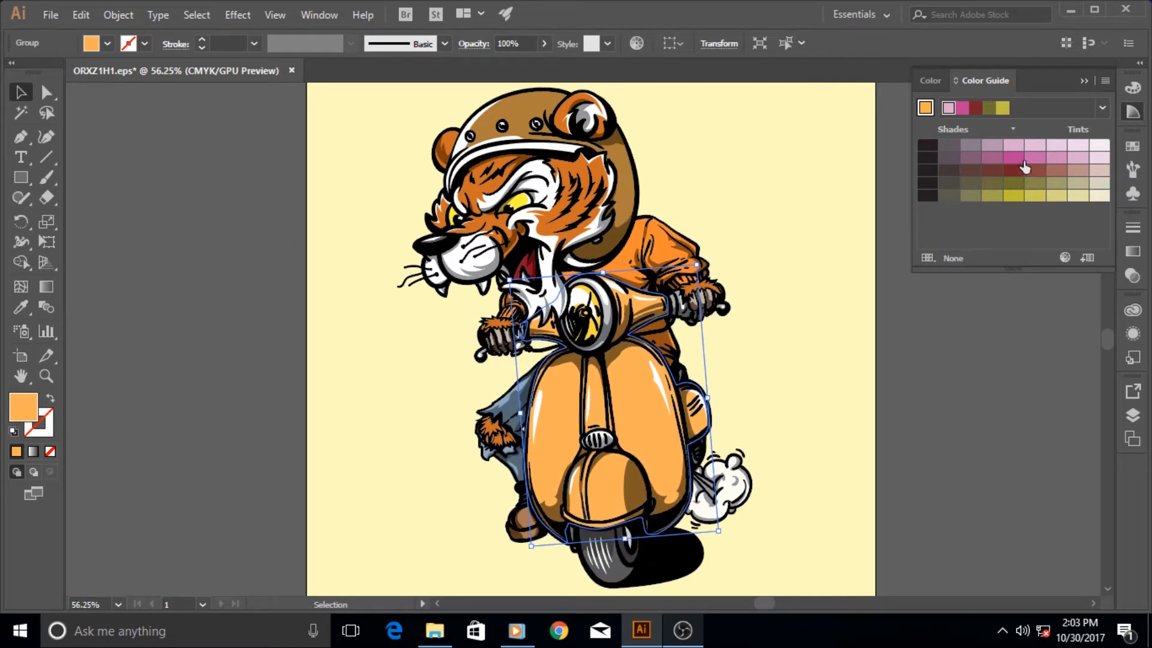
- Fill the scooter body with a magenta shade, then a light pink tint
{"action": "left_click", "coordinate": [1012, 157]}
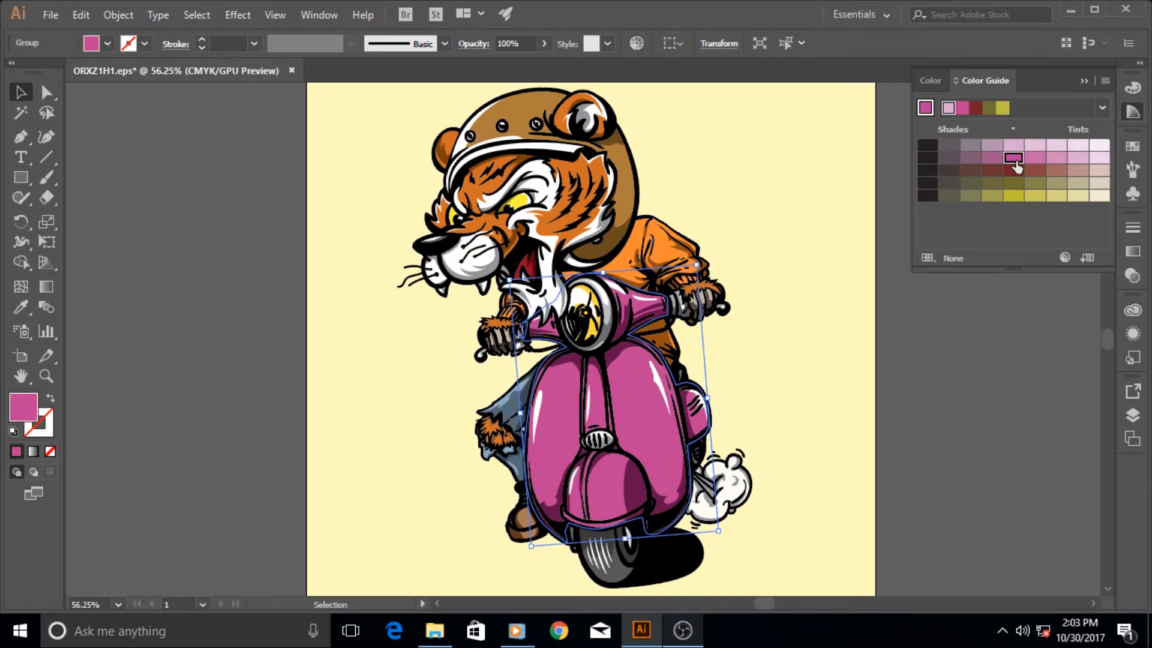
{"action": "mouse_move", "coordinate": [1061, 171]}
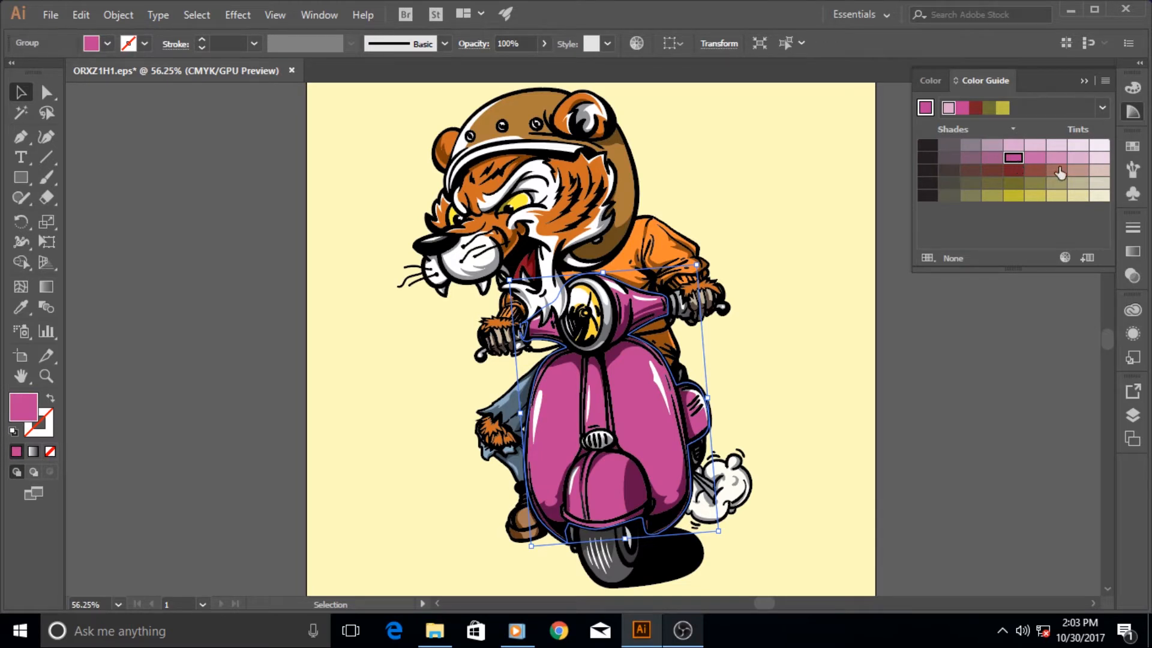
{"action": "mouse_move", "coordinate": [1060, 165]}
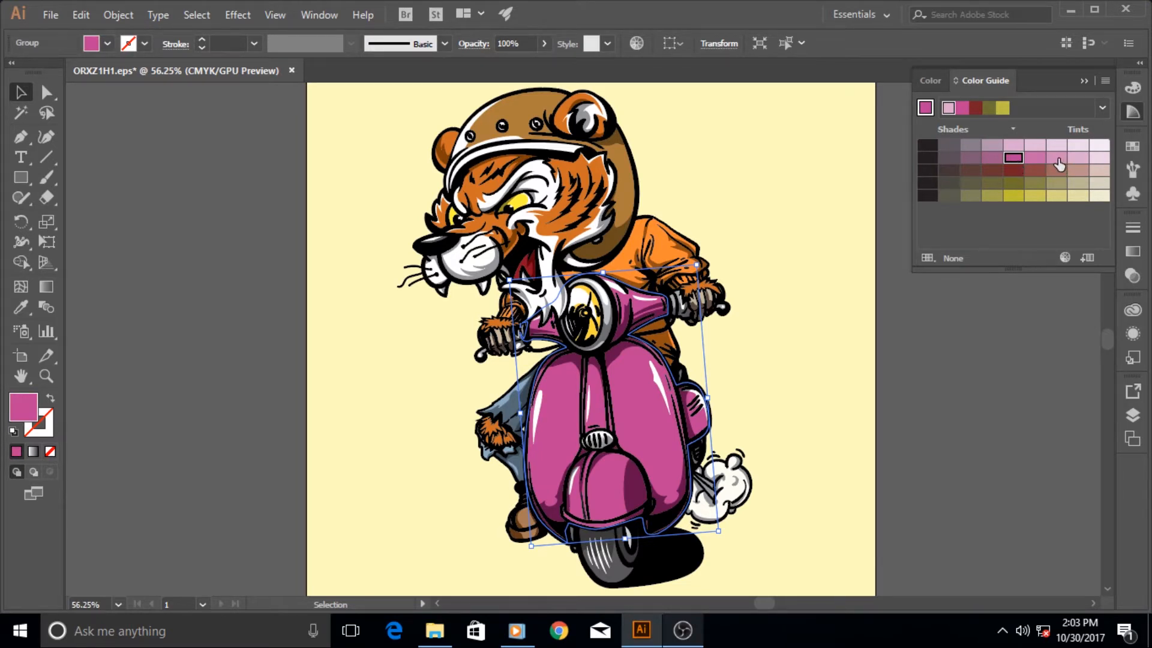
{"action": "left_click", "coordinate": [1057, 157]}
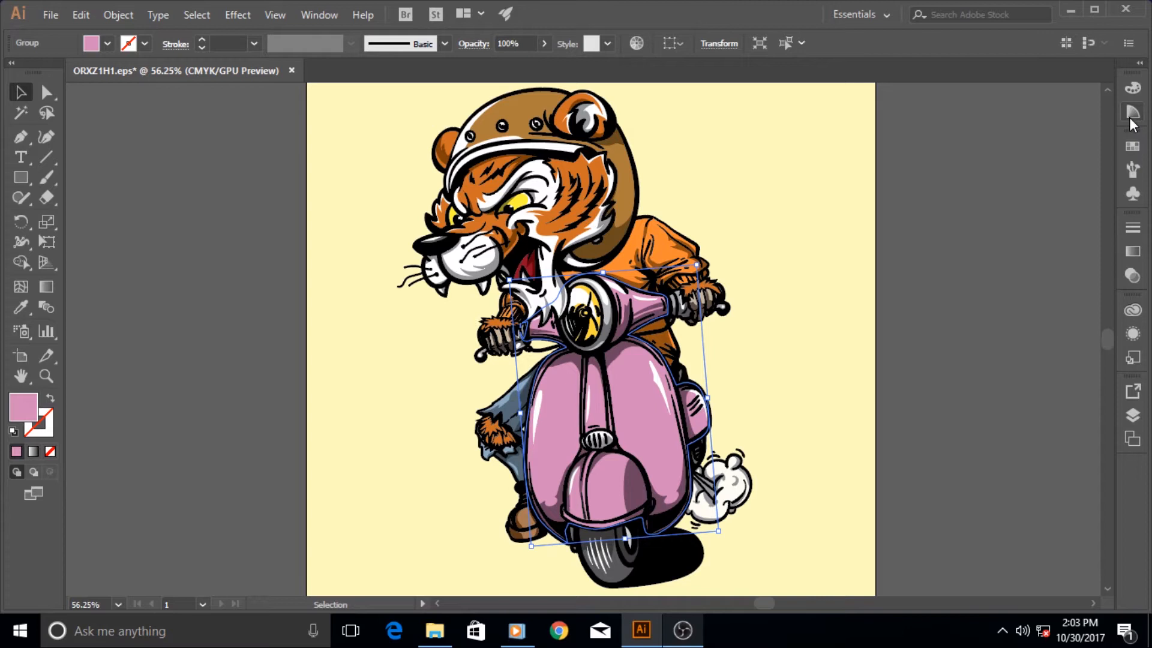
{"action": "mouse_move", "coordinate": [1132, 114]}
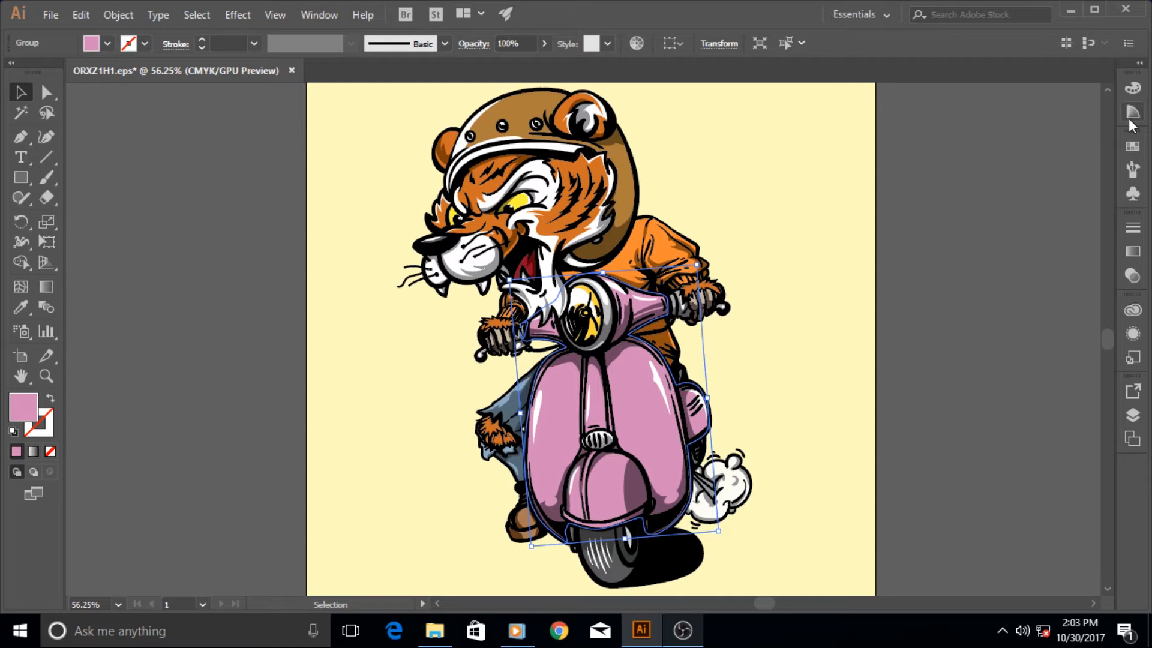
{"action": "mouse_move", "coordinate": [1133, 418]}
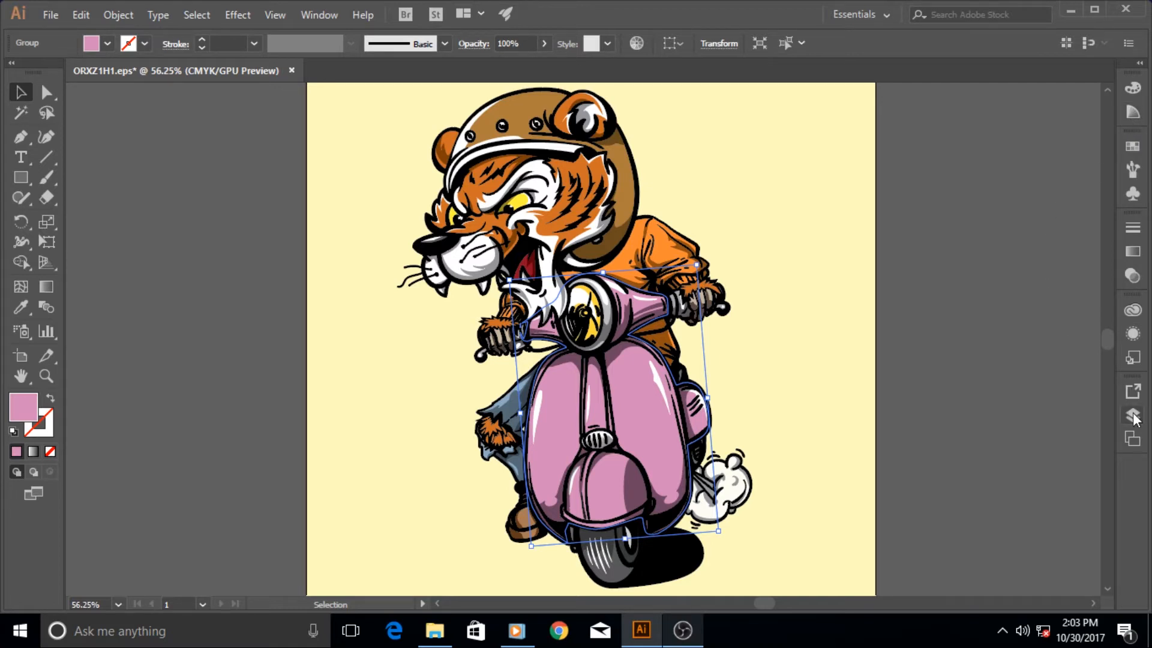
{"action": "left_click", "coordinate": [1133, 415]}
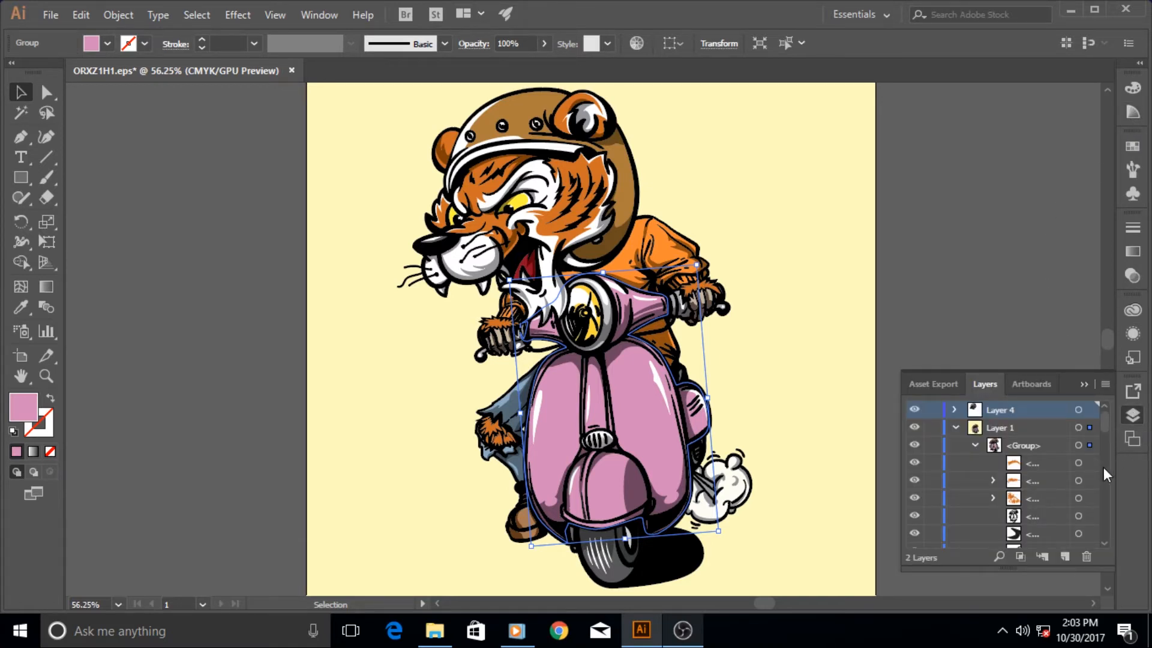
{"action": "mouse_move", "coordinate": [1133, 415]}
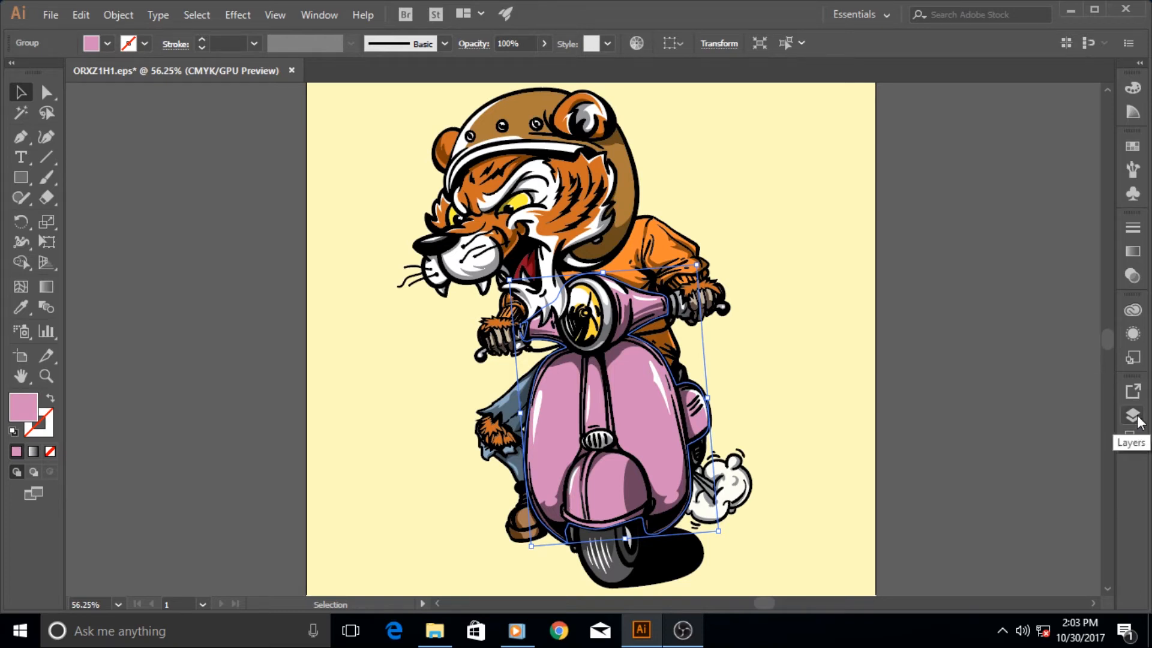
{"action": "mouse_move", "coordinate": [1054, 412]}
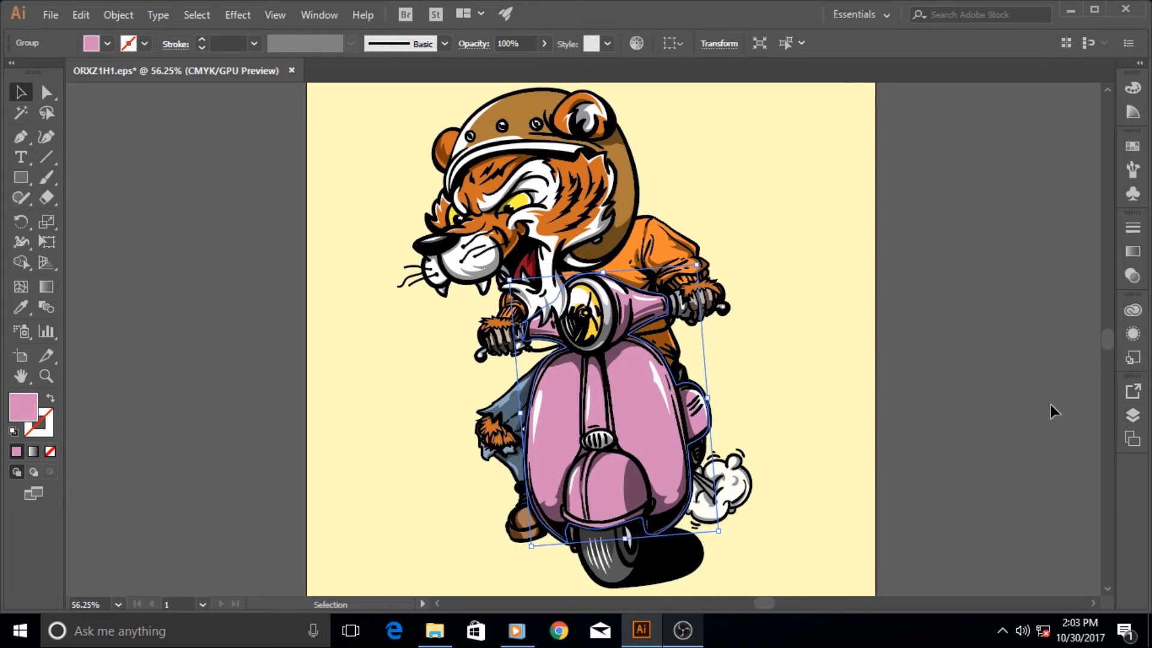